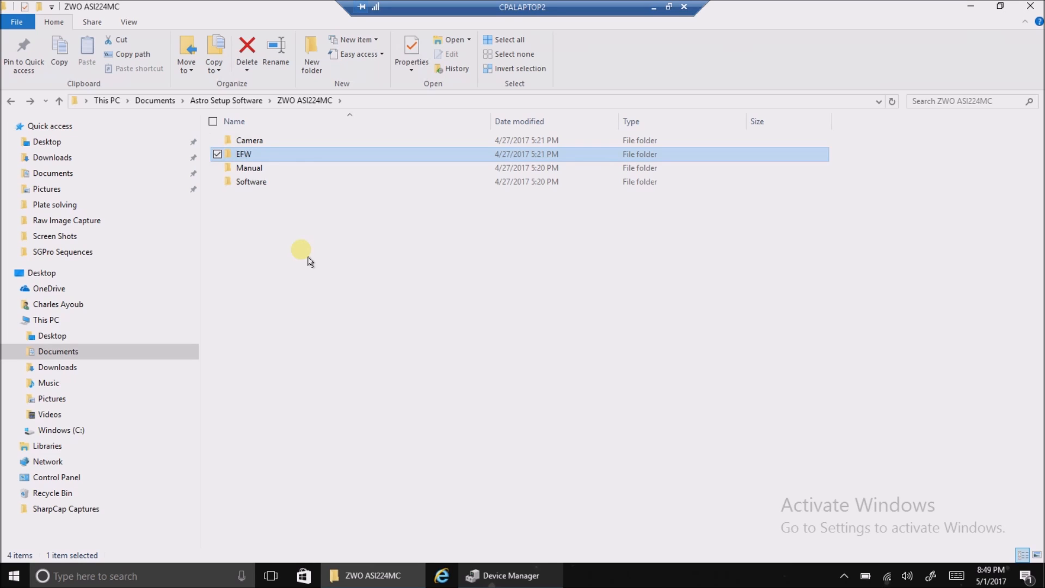
{"action": "mouse_move", "coordinate": [253, 173]}
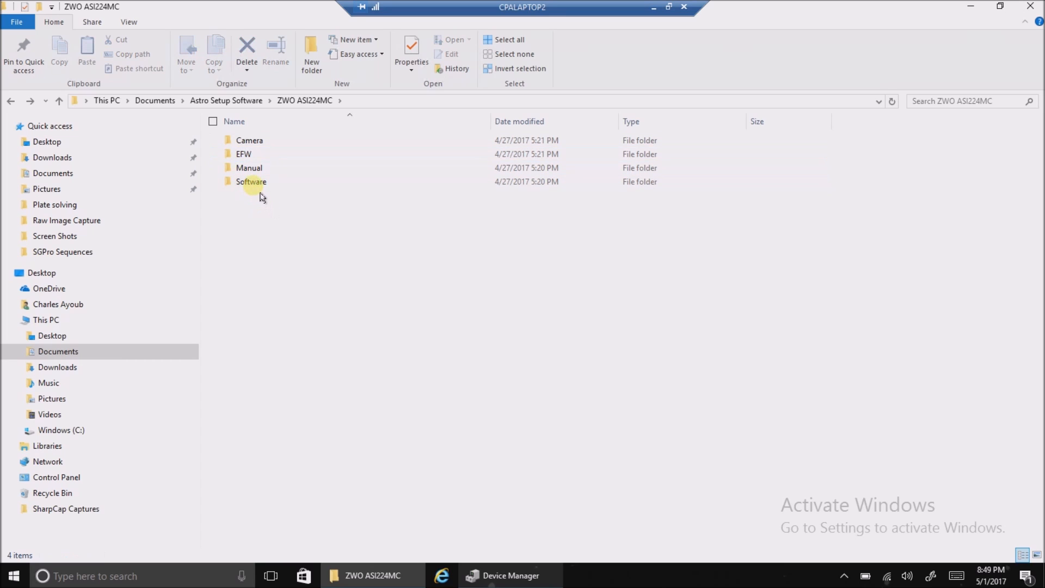
Browse the Windows capture-tool folders ASI2, ASCOM, FireCapture and SharpCap
{"action": "double_click", "coordinate": [252, 181]}
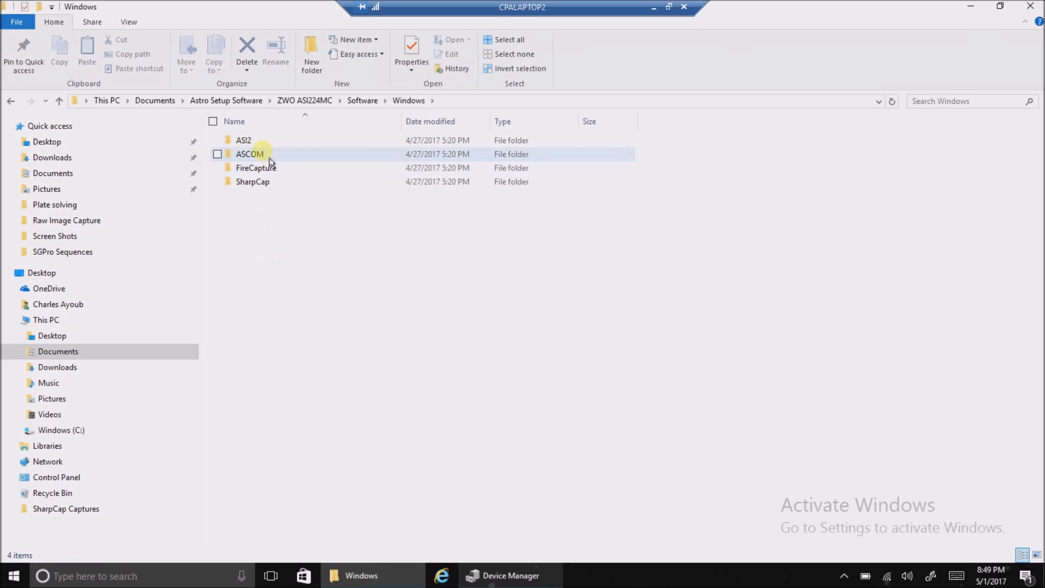
{"action": "double_click", "coordinate": [243, 139]}
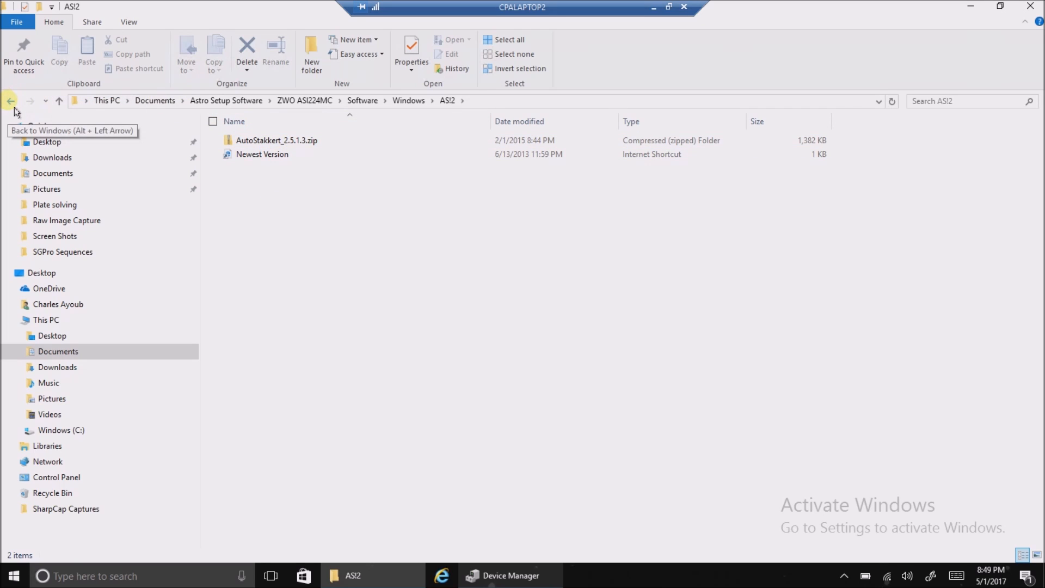
{"action": "left_click", "coordinate": [11, 101]}
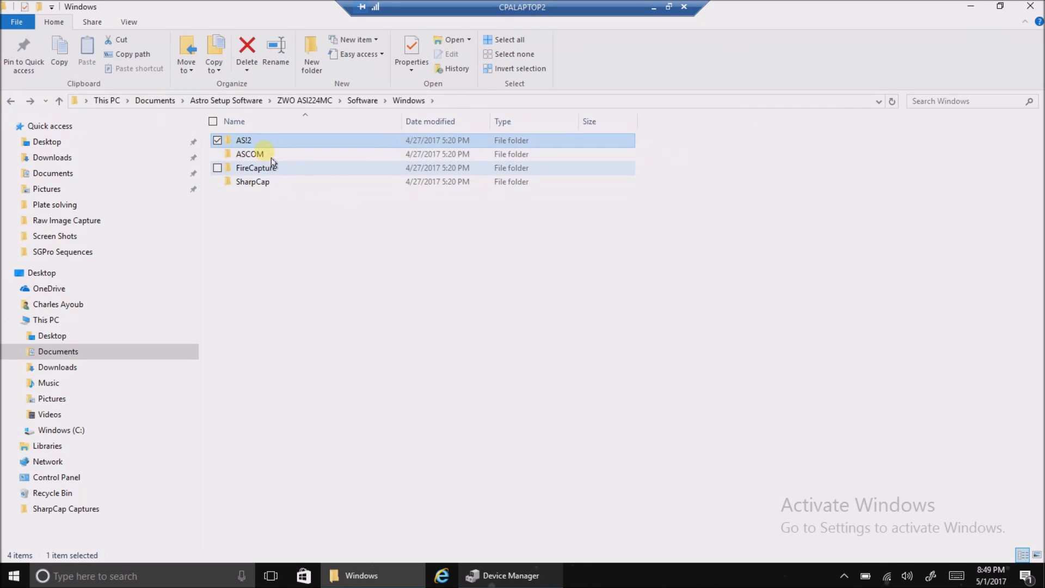
{"action": "double_click", "coordinate": [249, 154]}
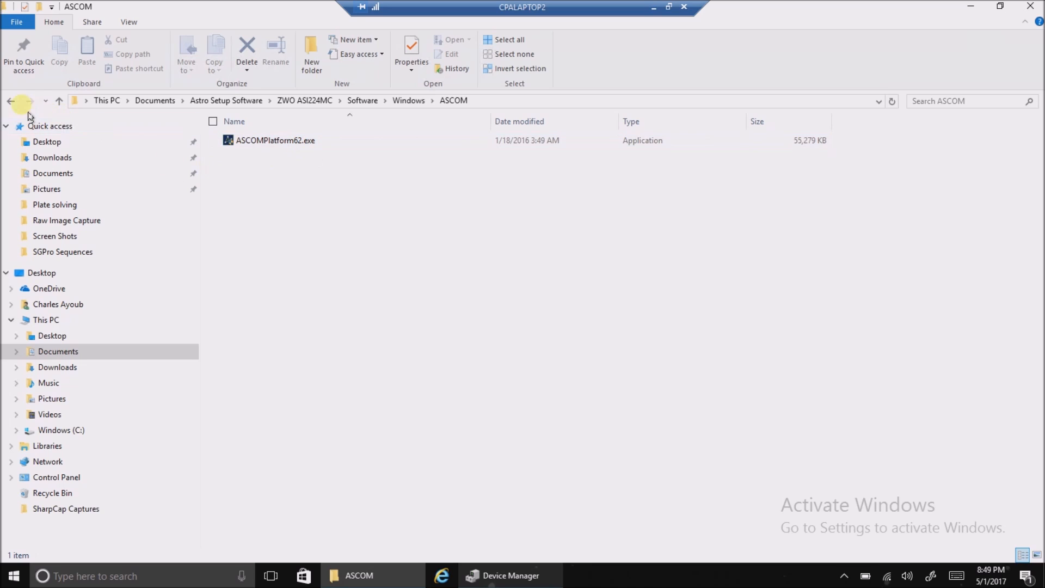
{"action": "left_click", "coordinate": [11, 101]}
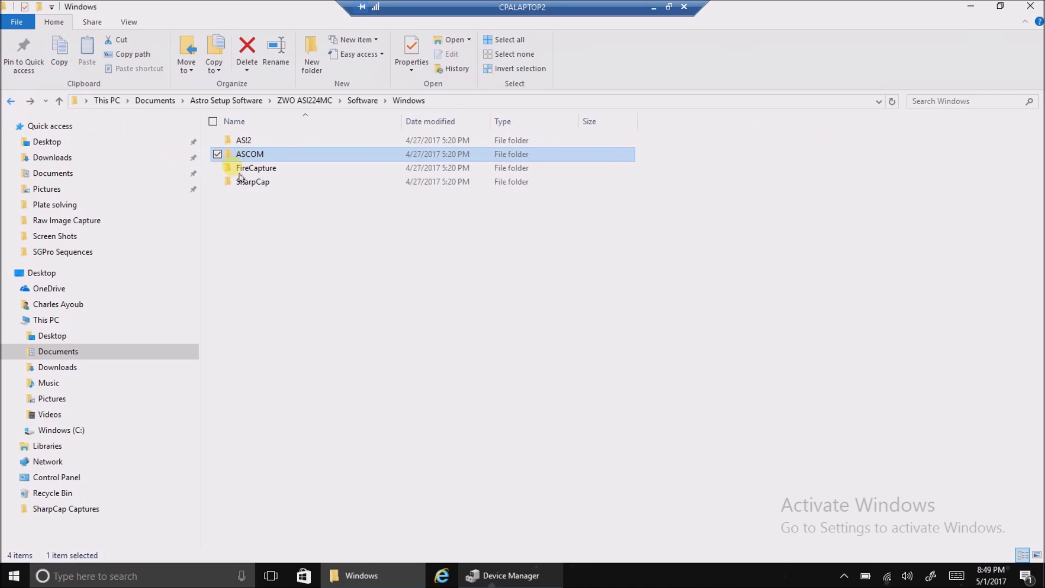
{"action": "double_click", "coordinate": [256, 167]}
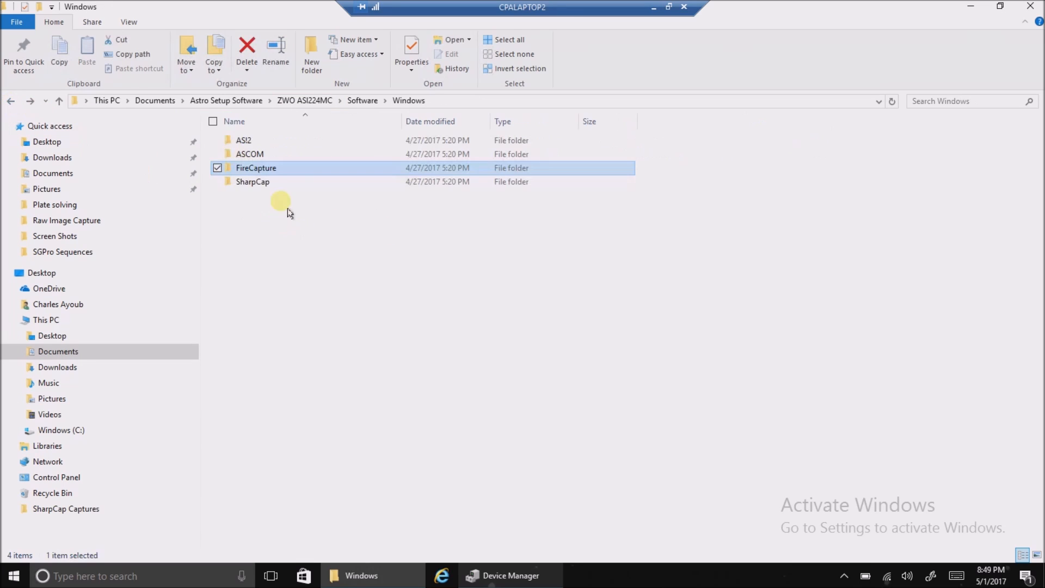
{"action": "double_click", "coordinate": [253, 181]}
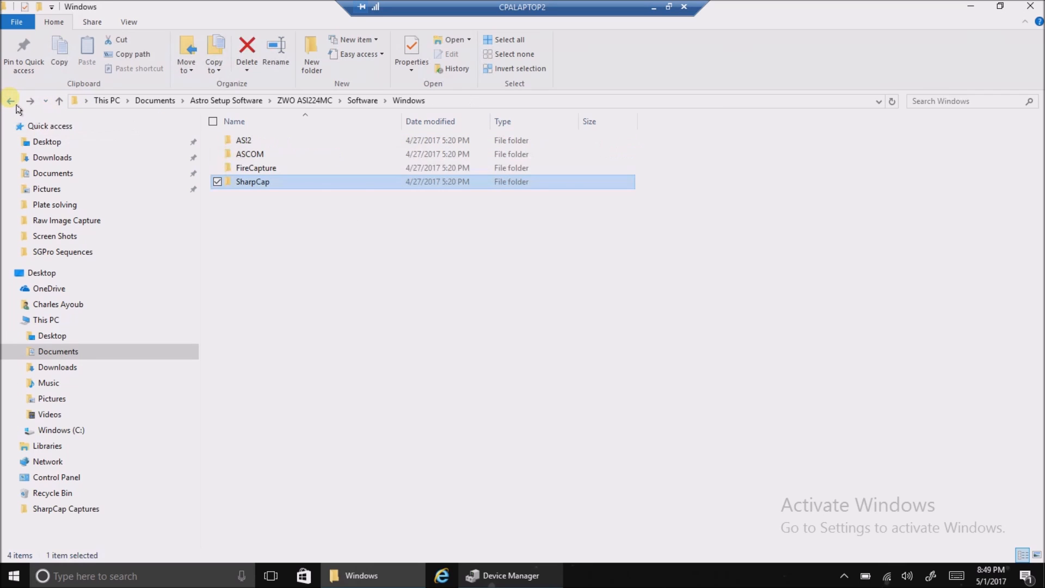
{"action": "mouse_move", "coordinate": [267, 206]}
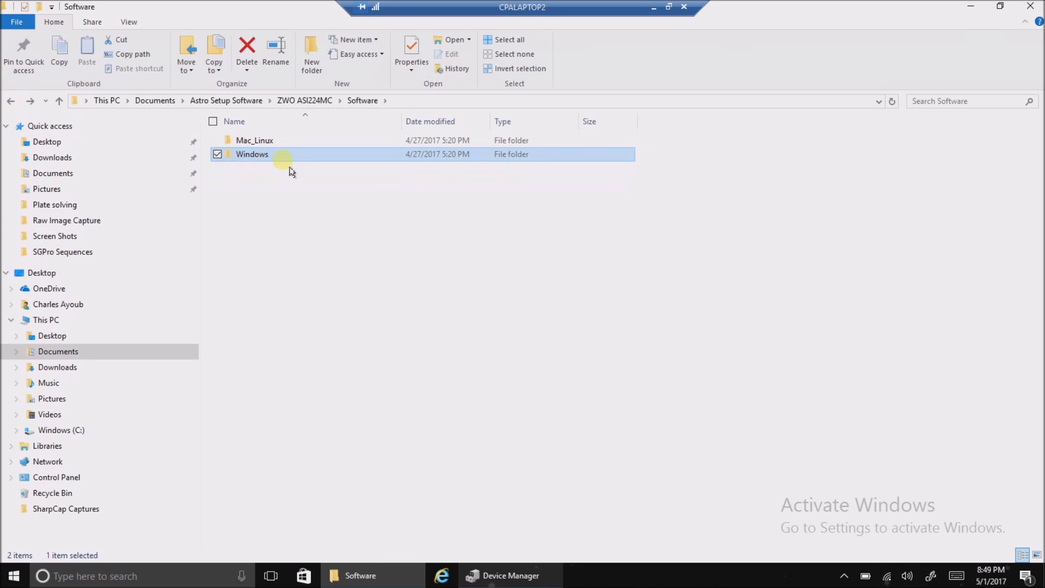
Browse the Mac_Linux software folder and the English manuals, returning to ZWO ASI224MC
{"action": "double_click", "coordinate": [255, 140]}
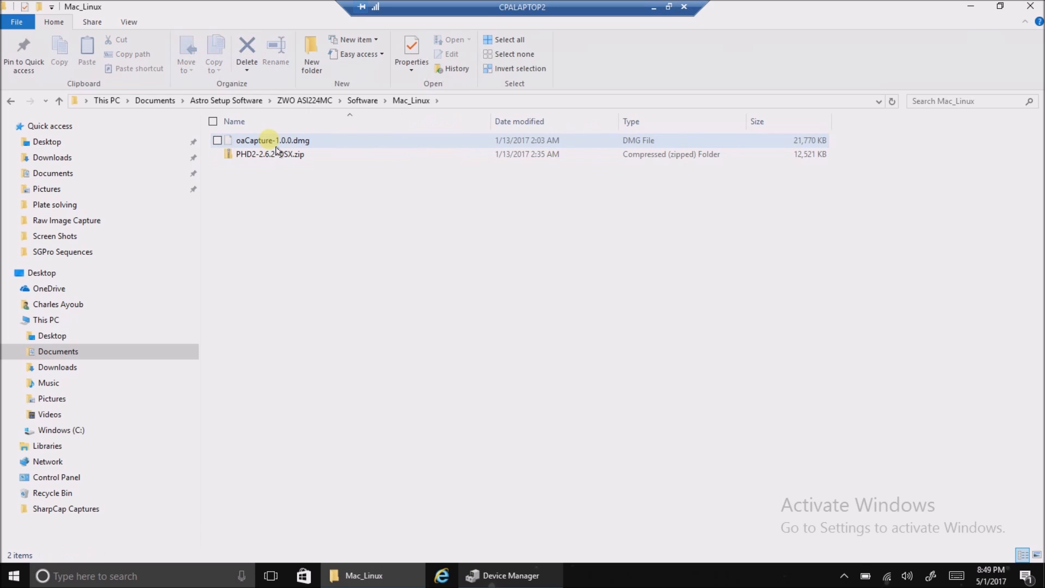
{"action": "mouse_move", "coordinate": [270, 157]}
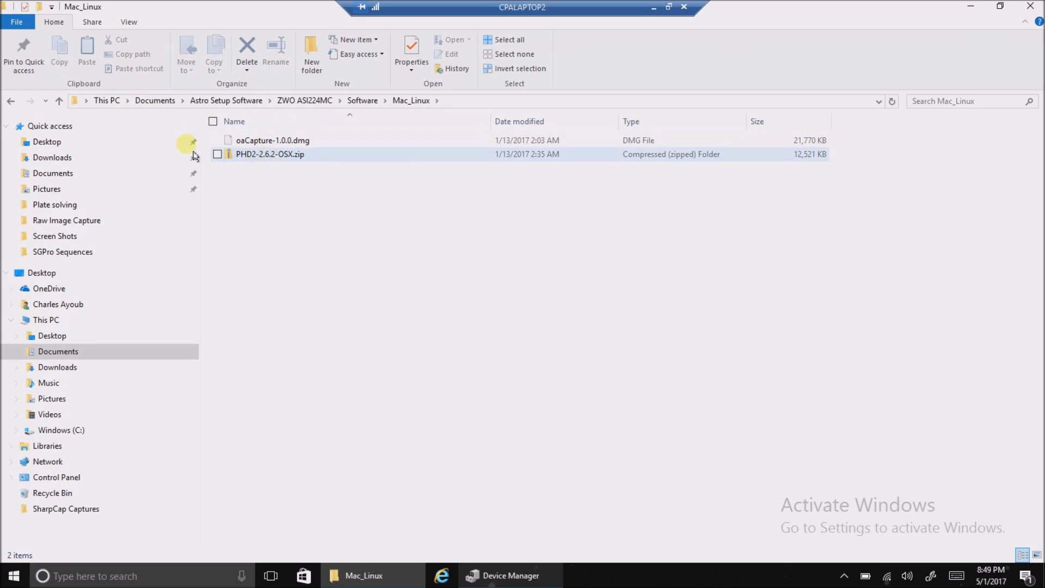
{"action": "left_click", "coordinate": [11, 101]}
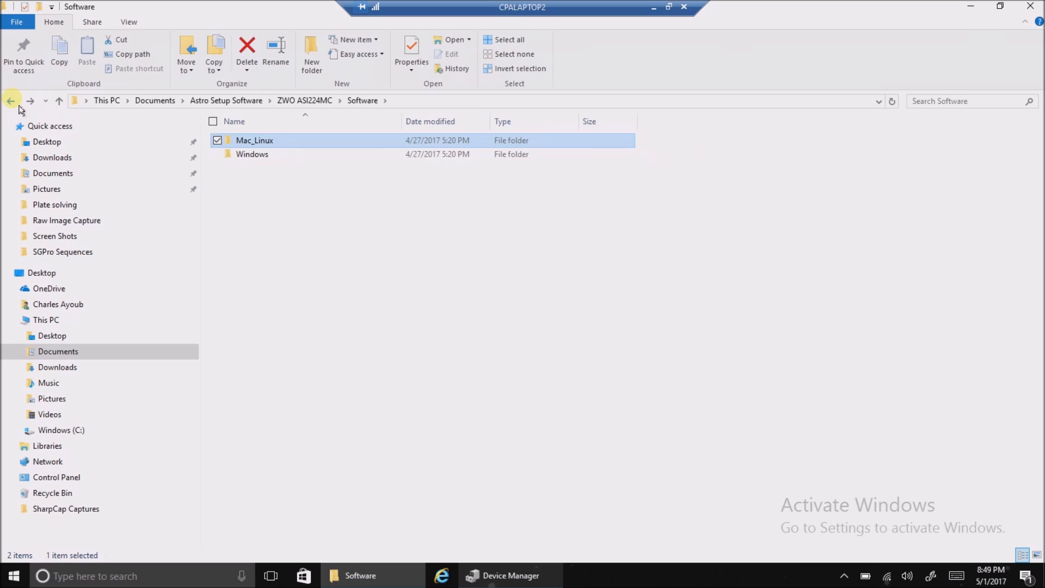
{"action": "left_click", "coordinate": [11, 100]}
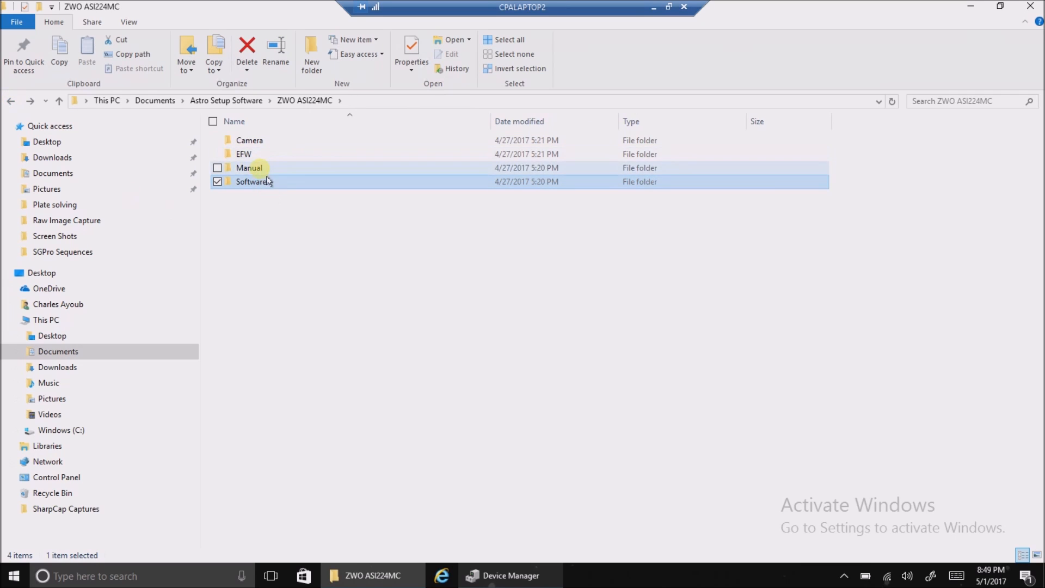
{"action": "double_click", "coordinate": [249, 167]}
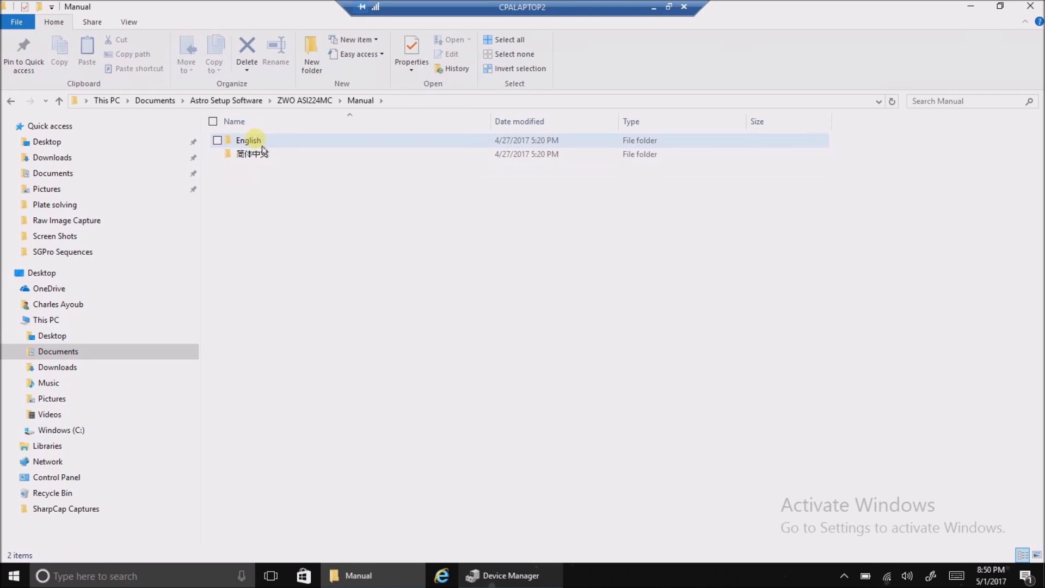
{"action": "double_click", "coordinate": [248, 140]}
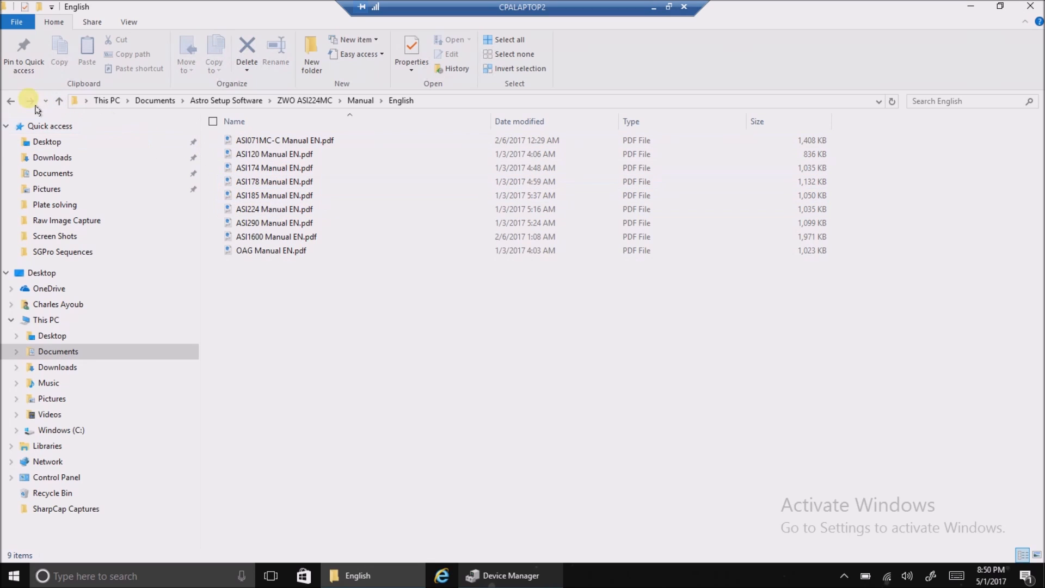
{"action": "left_click", "coordinate": [11, 100]}
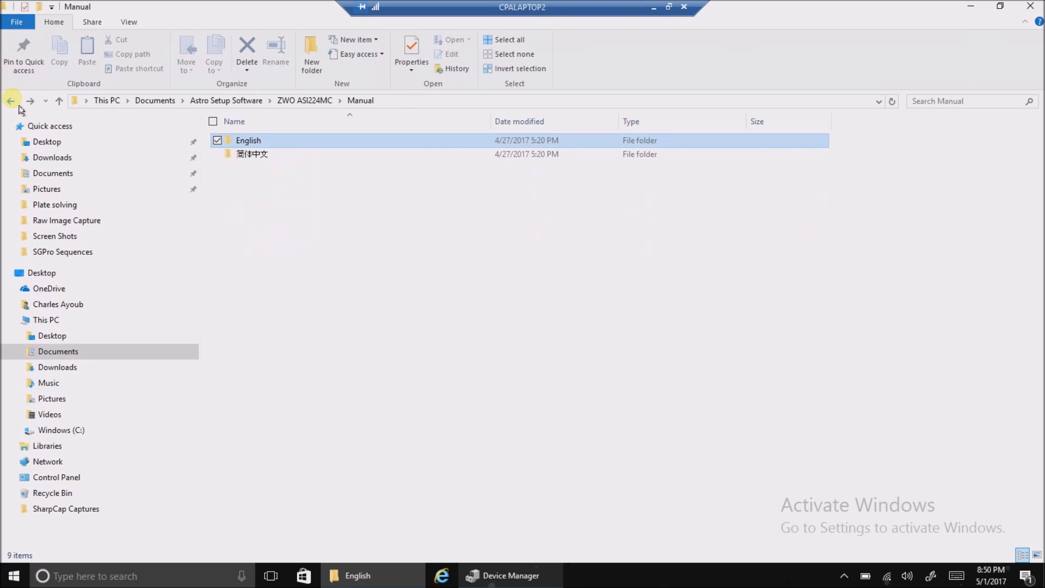
{"action": "left_click", "coordinate": [11, 101]}
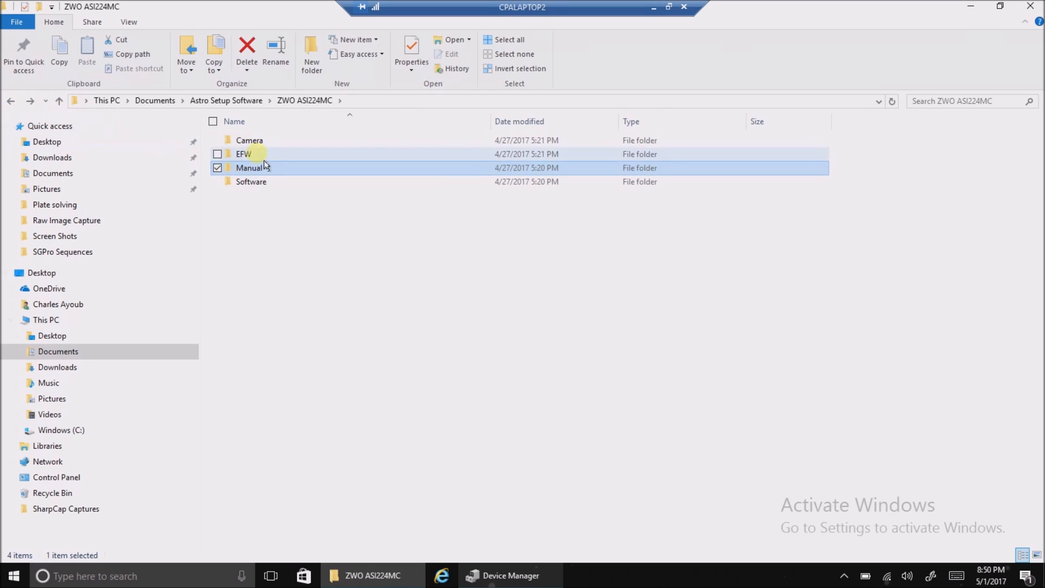
Browse the EFW filter wheel's ASCOM folder and return to ZWO ASI224MC
{"action": "double_click", "coordinate": [243, 154]}
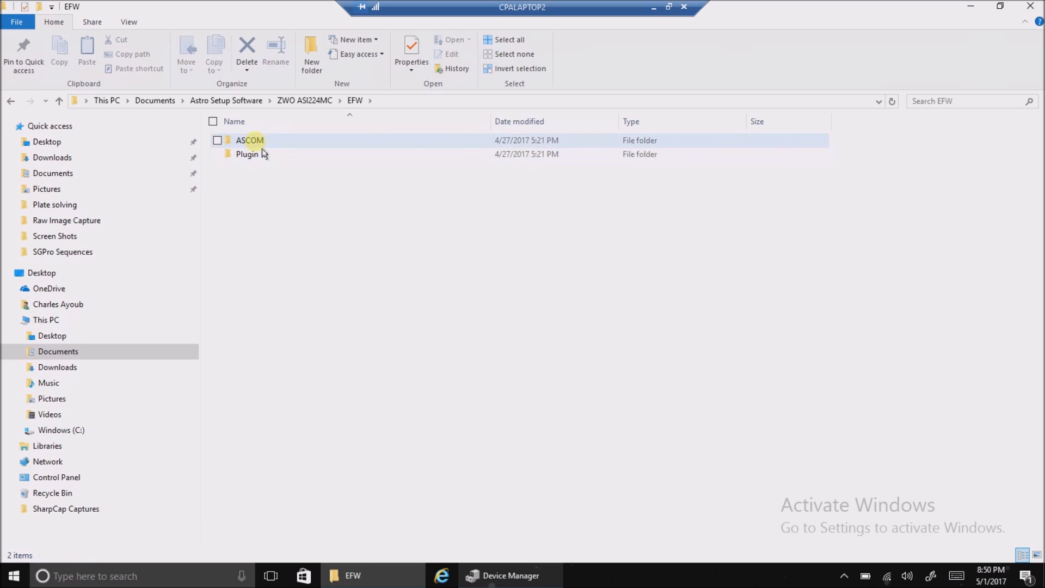
{"action": "double_click", "coordinate": [249, 140]}
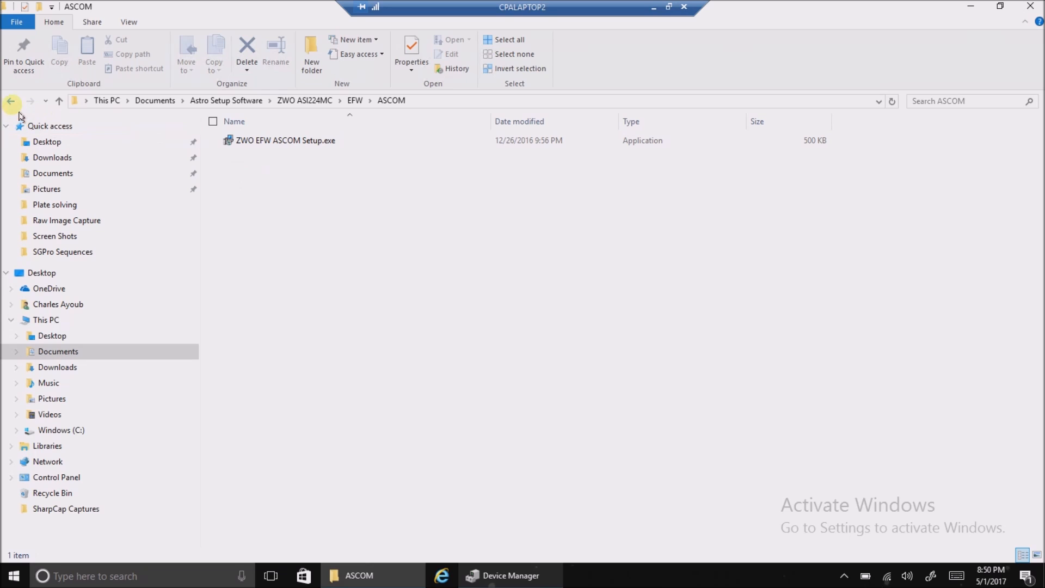
{"action": "left_click", "coordinate": [11, 101]}
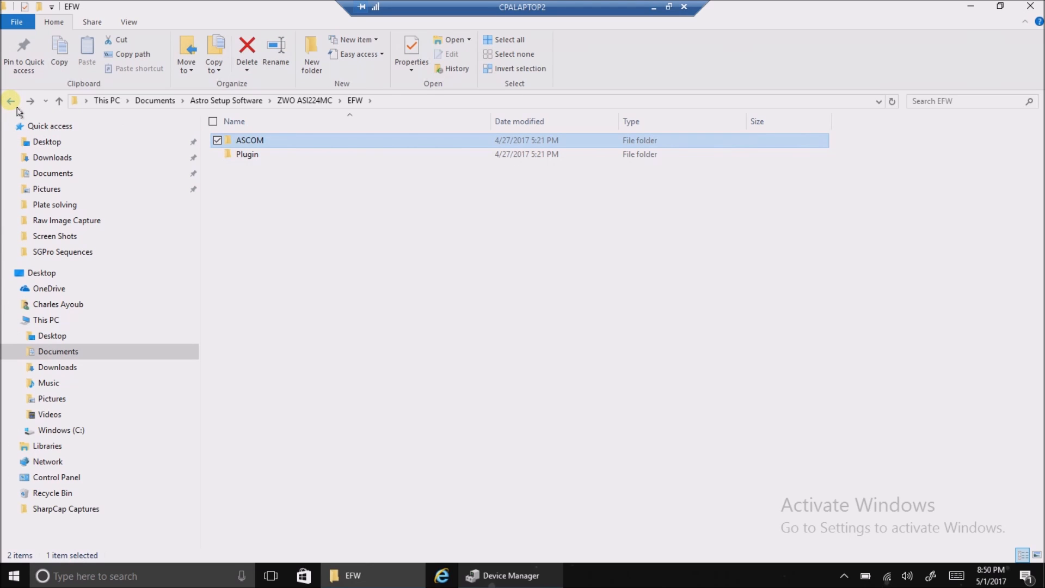
{"action": "left_click", "coordinate": [11, 101]}
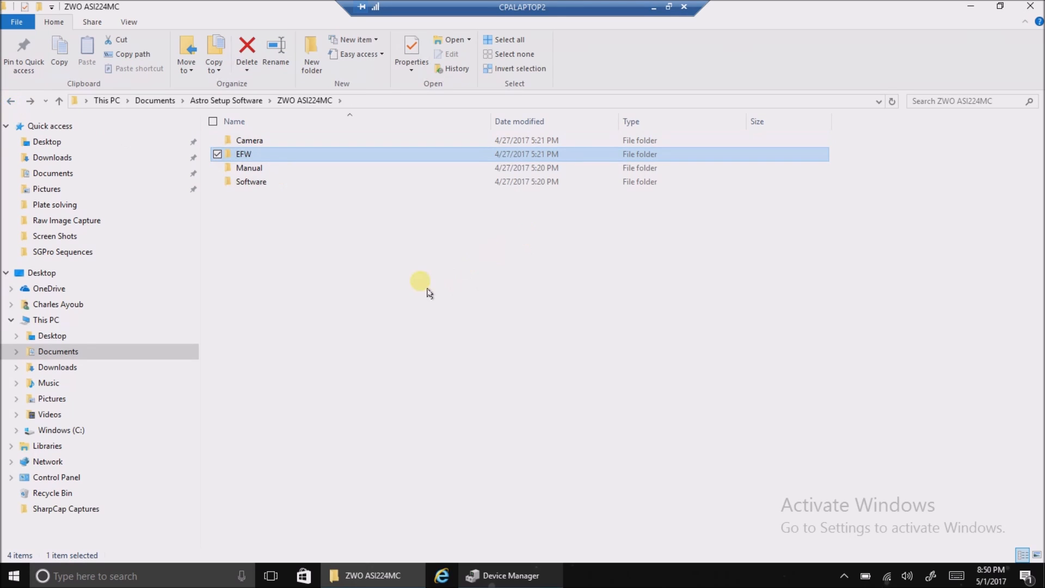
{"action": "mouse_move", "coordinate": [264, 173]}
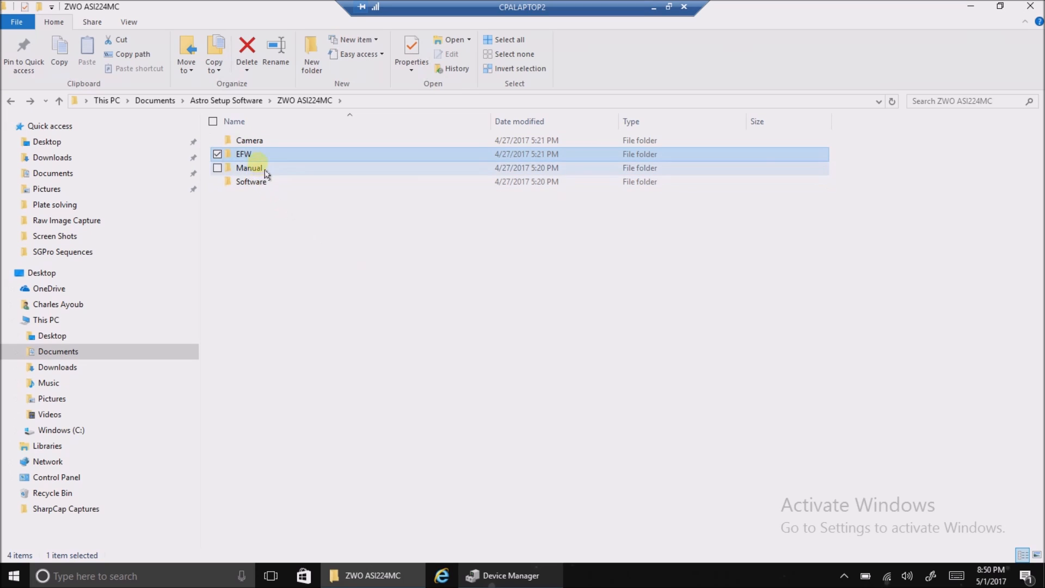
Browse the Camera folder's ASCOM and Driver subfolders
{"action": "double_click", "coordinate": [250, 140]}
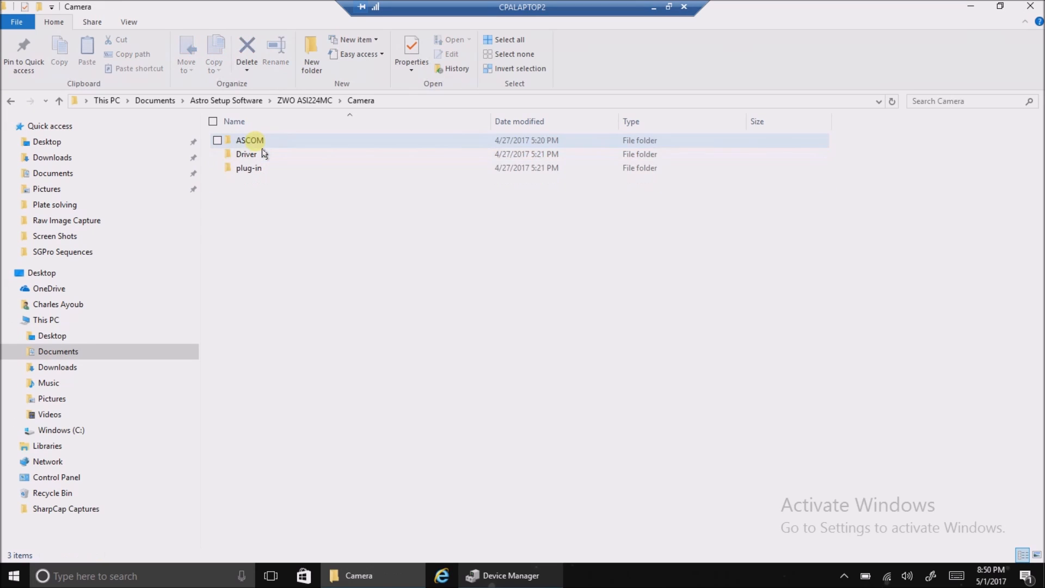
{"action": "double_click", "coordinate": [250, 140]}
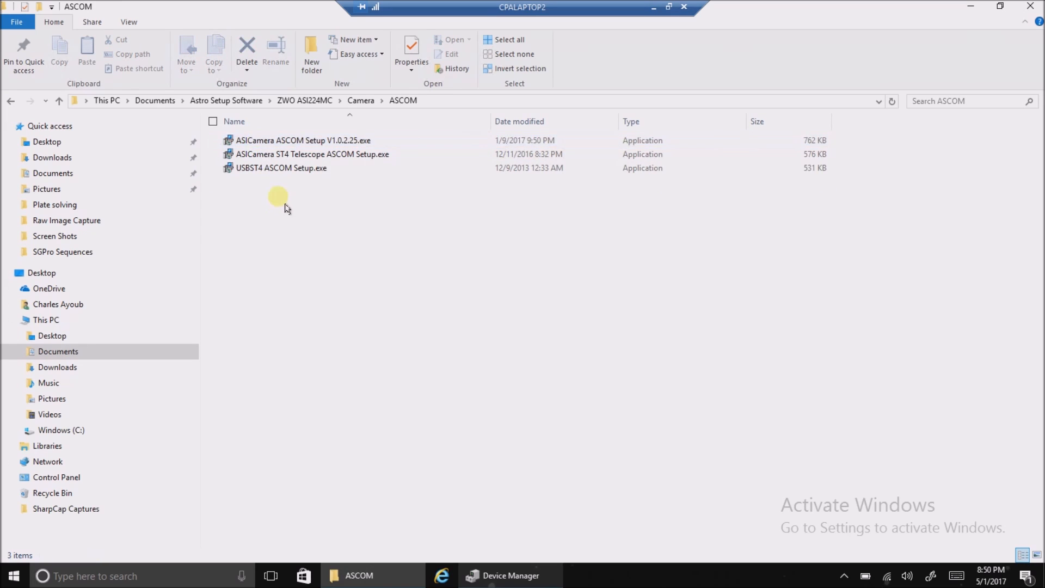
{"action": "mouse_move", "coordinate": [271, 202]}
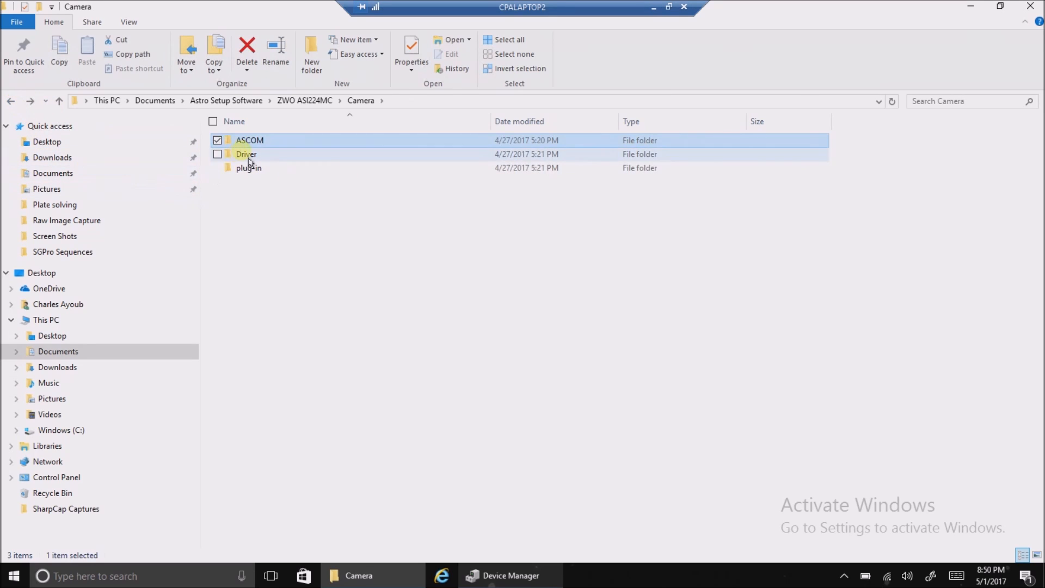
{"action": "double_click", "coordinate": [246, 154]}
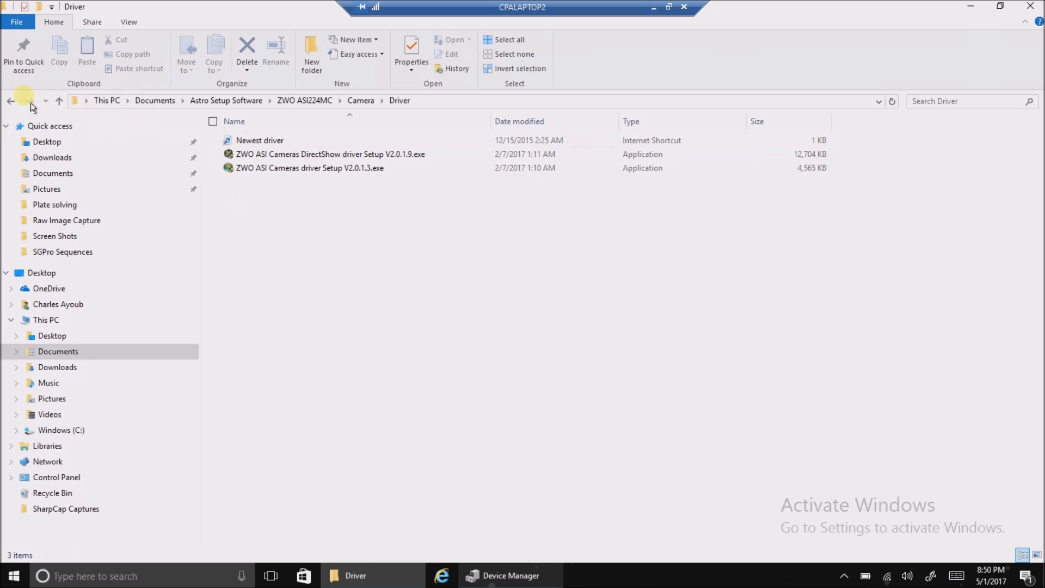
{"action": "left_click", "coordinate": [11, 101]}
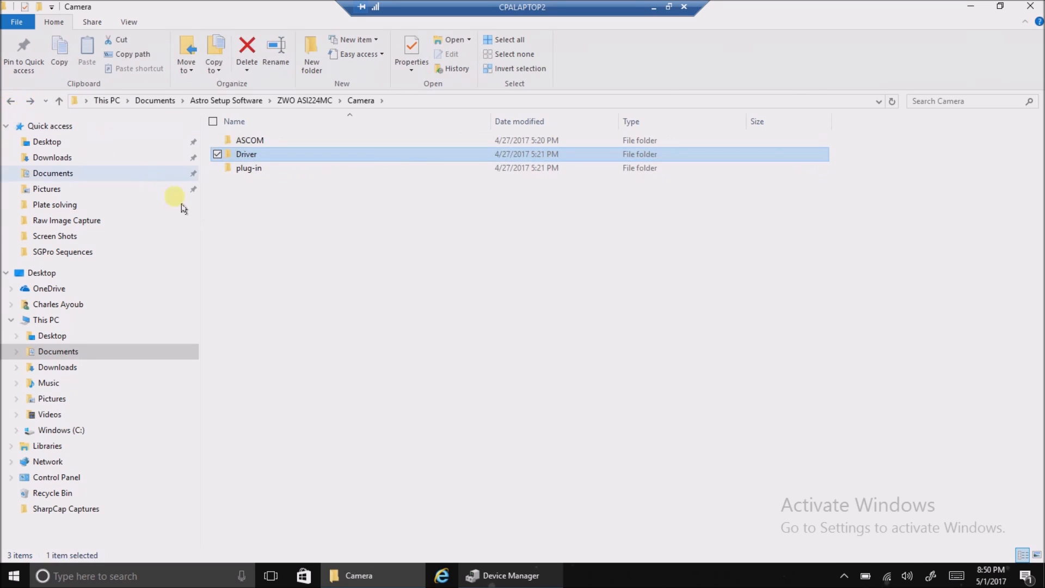
Browse the MicroManager and TheSkyX plug-in folders, then back out to ZWO ASI224MC
{"action": "double_click", "coordinate": [249, 168]}
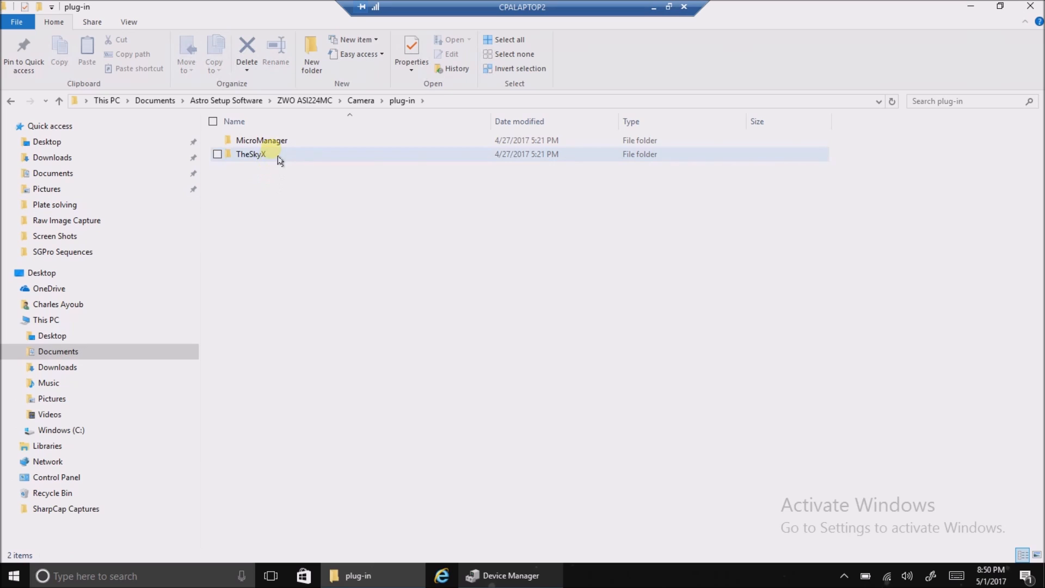
{"action": "double_click", "coordinate": [262, 140]}
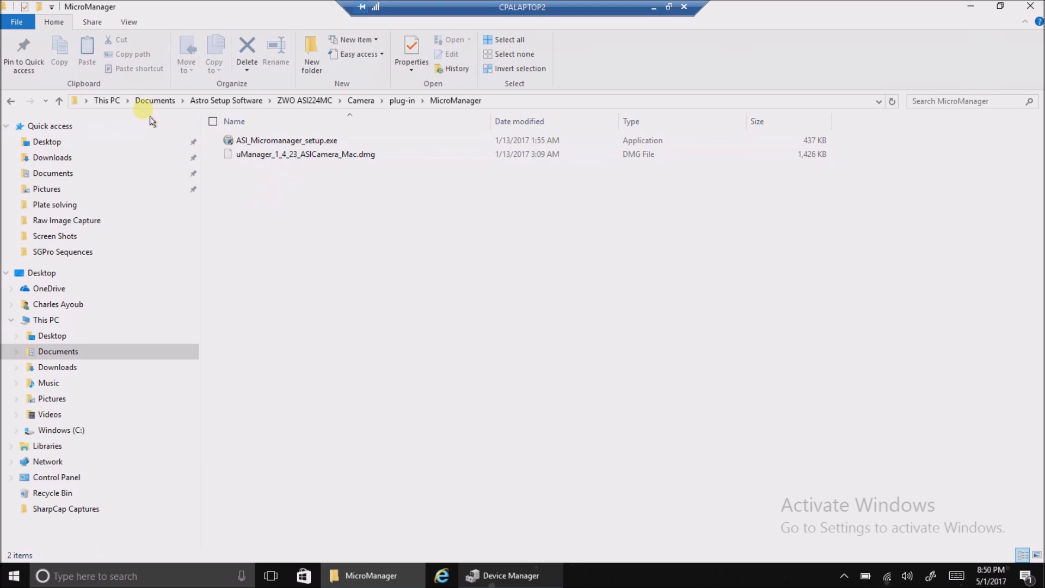
{"action": "mouse_move", "coordinate": [286, 140]}
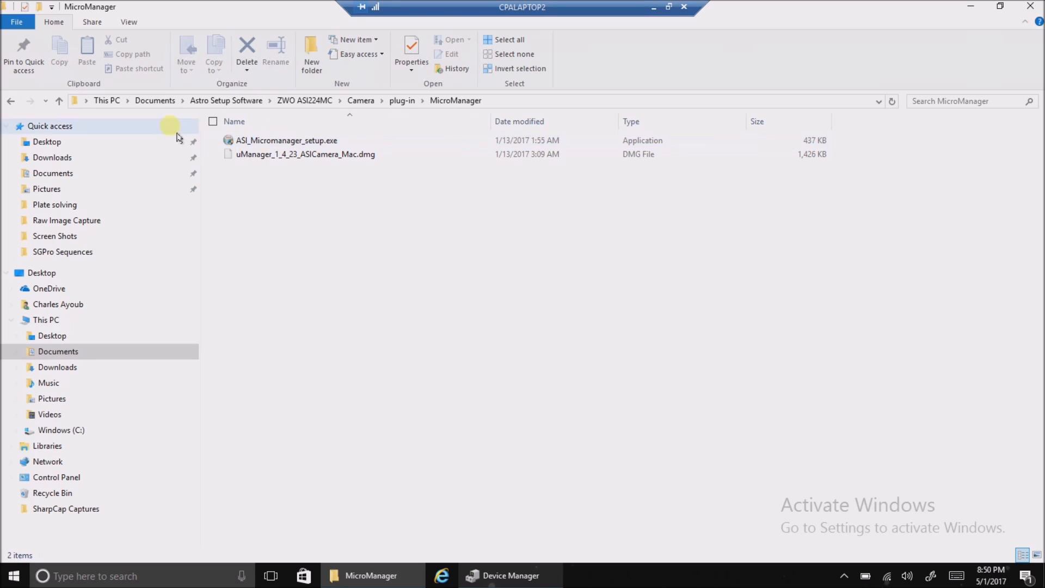
{"action": "left_click", "coordinate": [402, 101]}
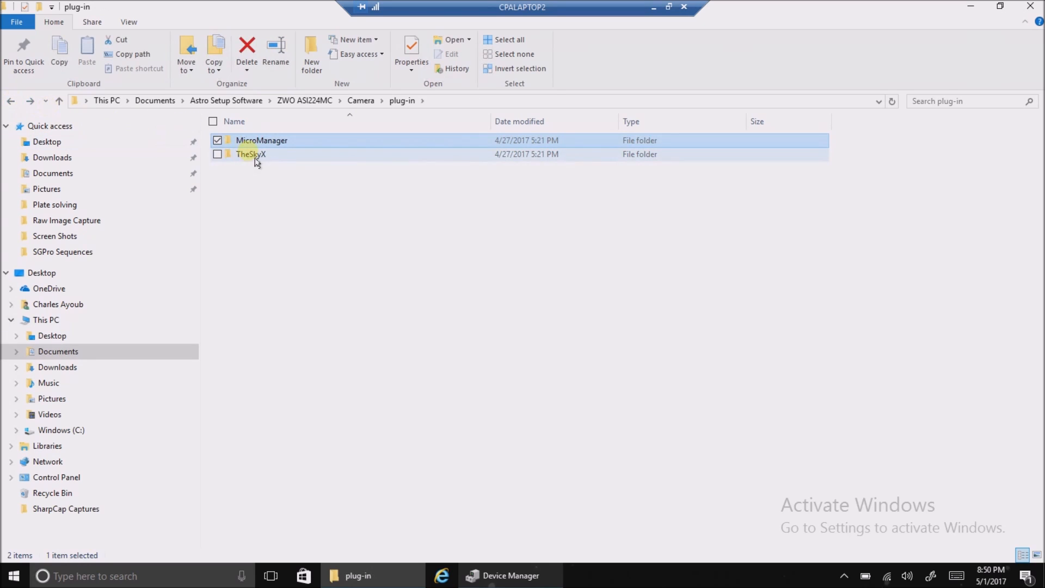
{"action": "double_click", "coordinate": [251, 154]}
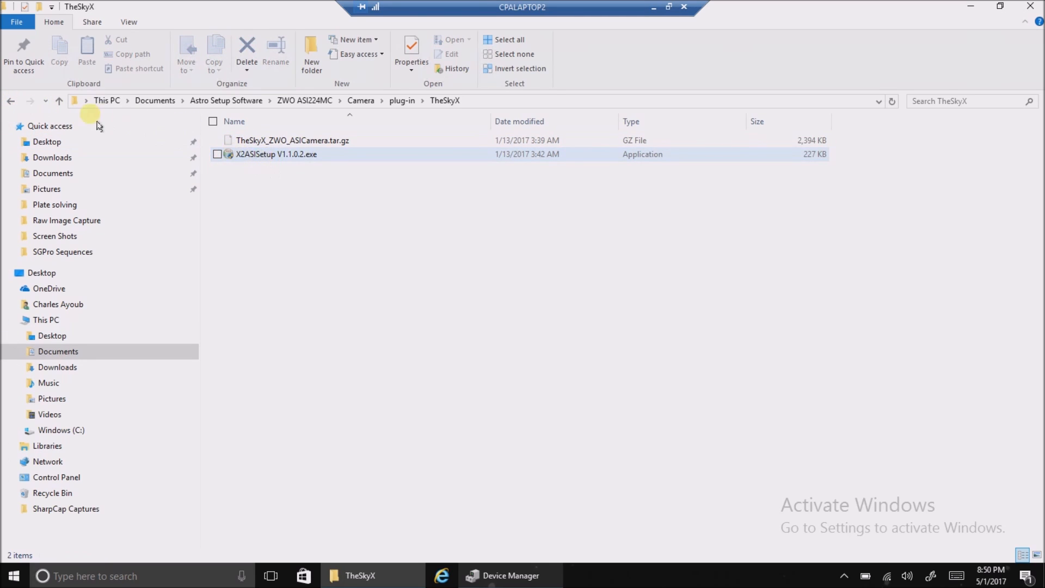
{"action": "mouse_move", "coordinate": [11, 101]}
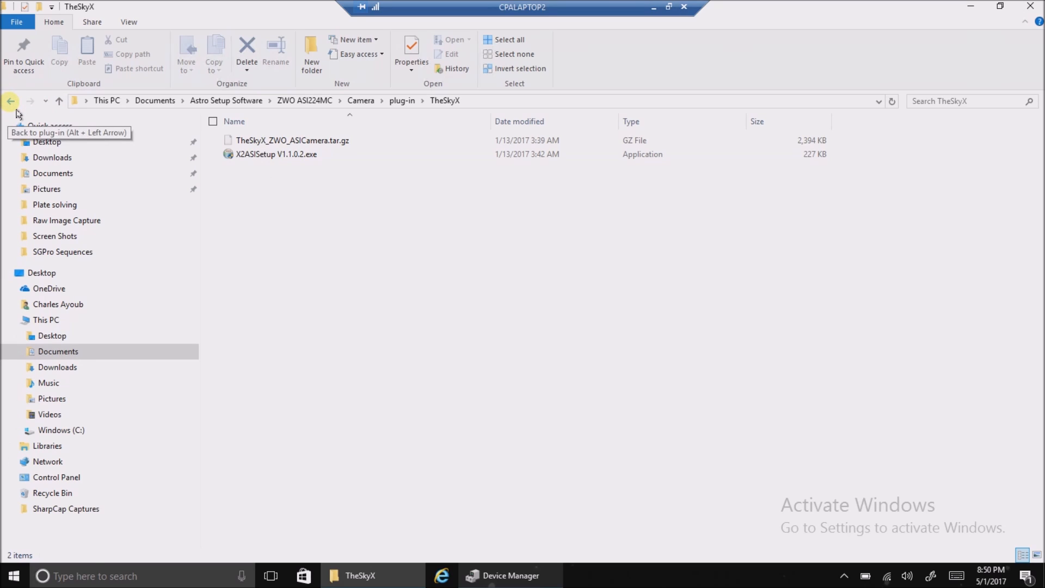
{"action": "left_click", "coordinate": [11, 101]}
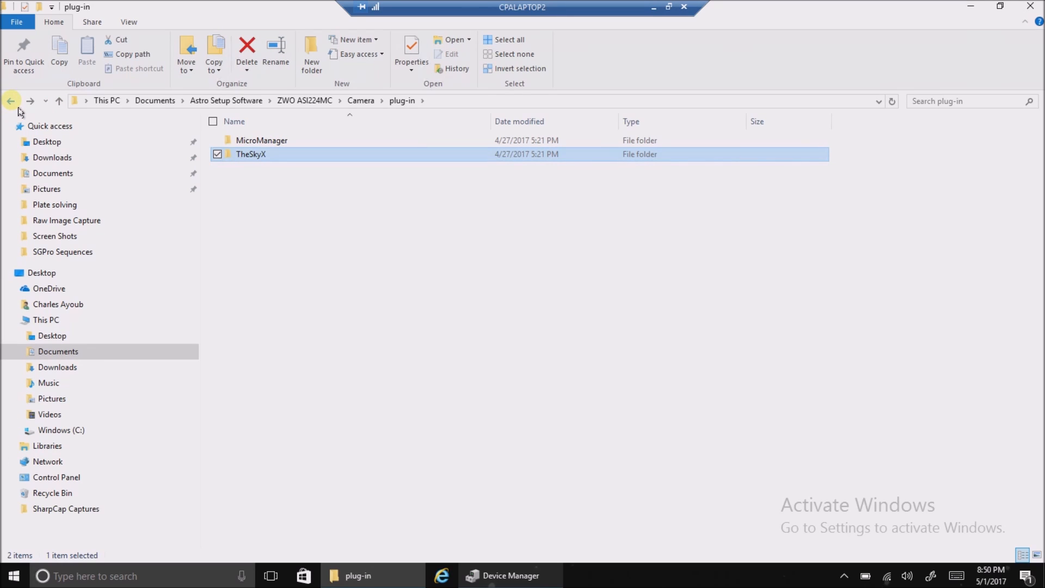
{"action": "left_click", "coordinate": [11, 101]}
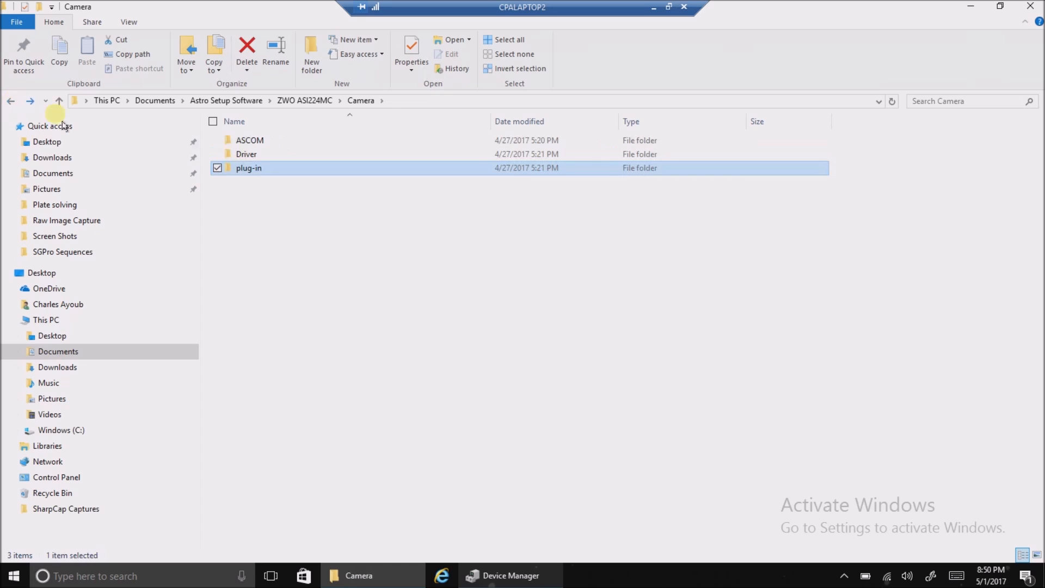
{"action": "mouse_move", "coordinate": [122, 120]}
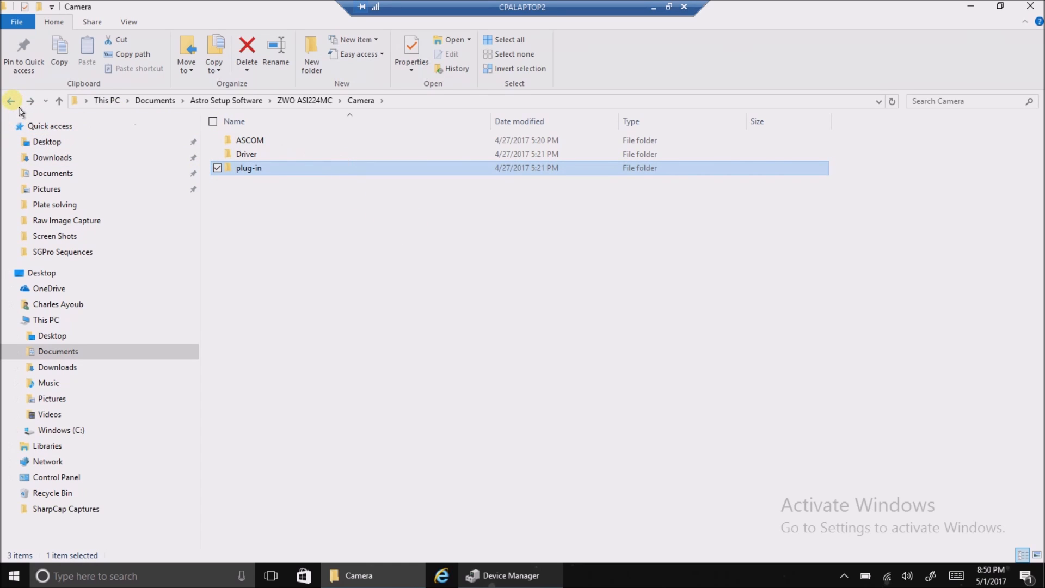
{"action": "mouse_move", "coordinate": [11, 101]}
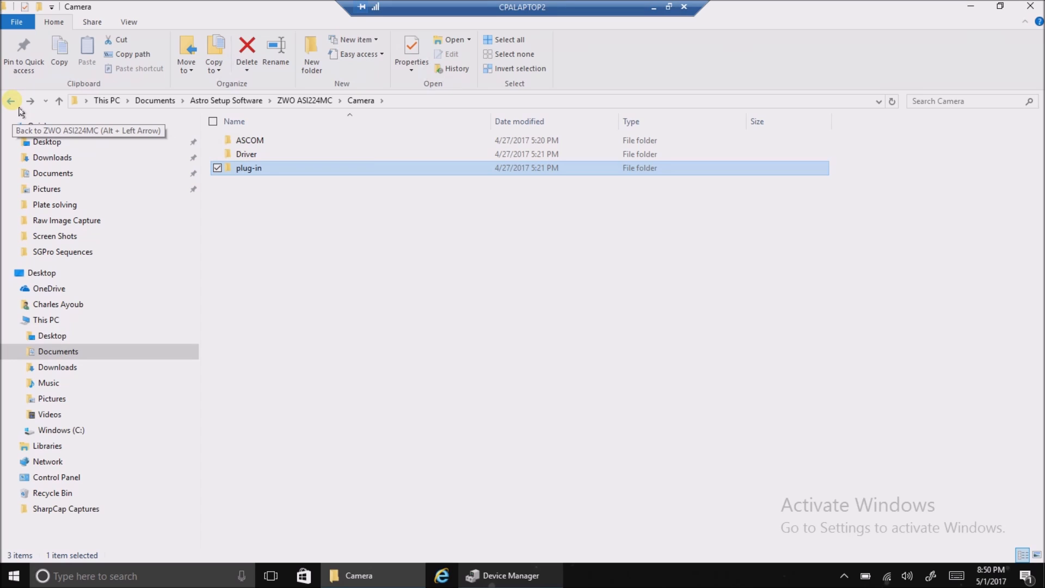
{"action": "left_click", "coordinate": [10, 101]}
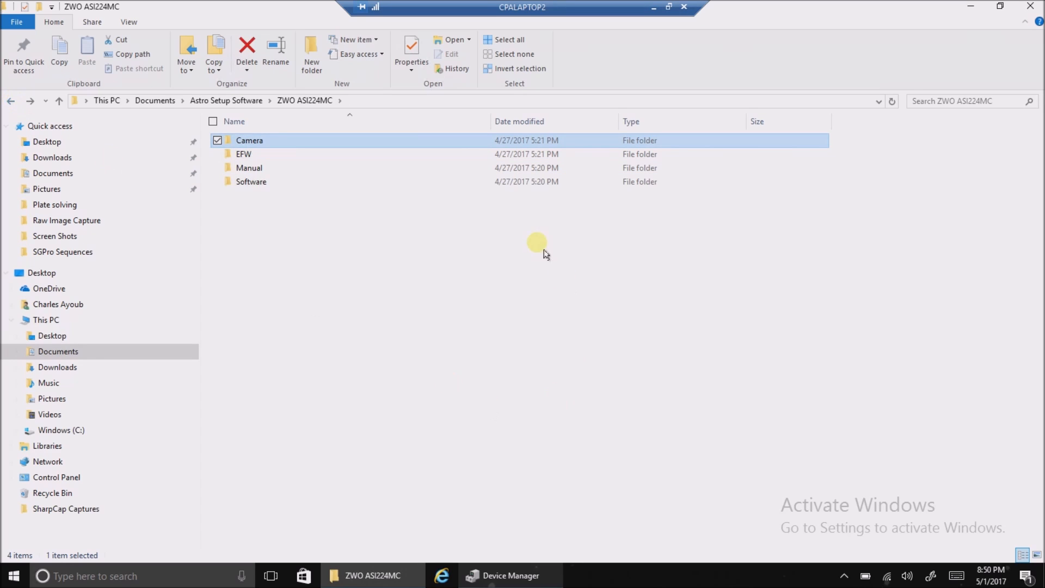
{"action": "mouse_move", "coordinate": [494, 511]}
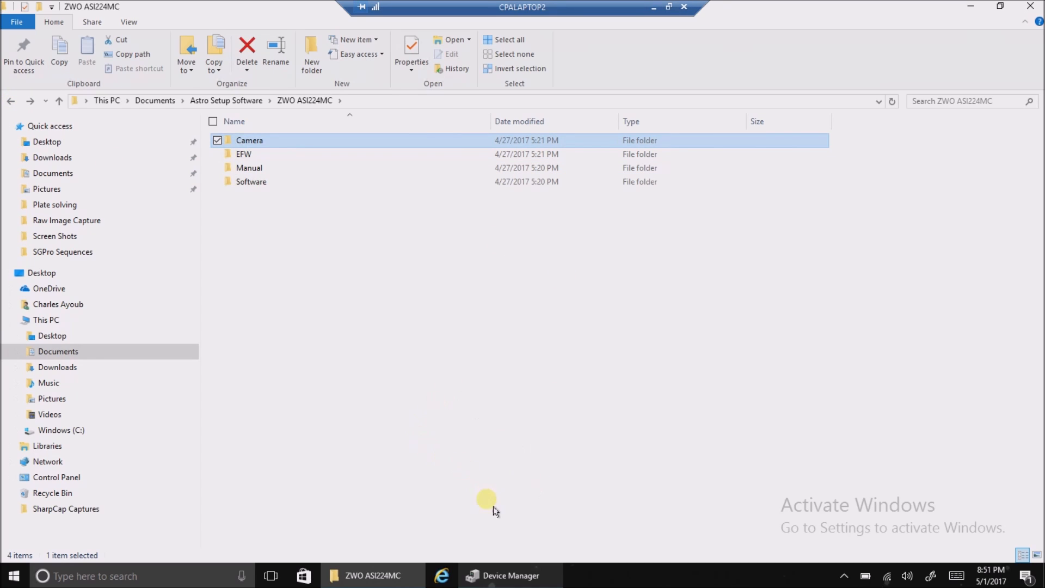
Check Device Manager for the ZWO ASI224MC Camera under Imaging devices
{"action": "left_click", "coordinate": [510, 576]}
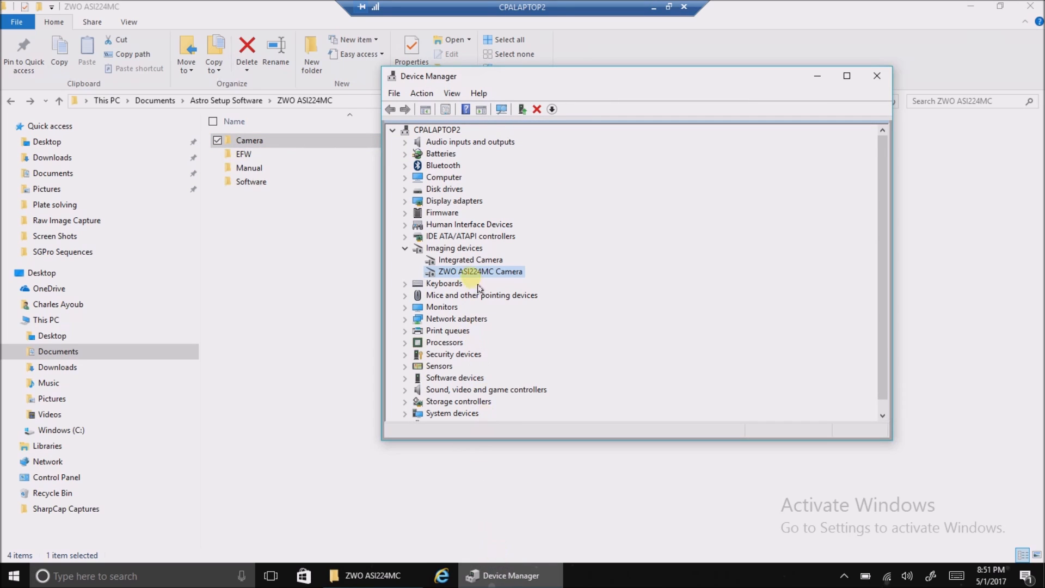
{"action": "mouse_move", "coordinate": [477, 161]}
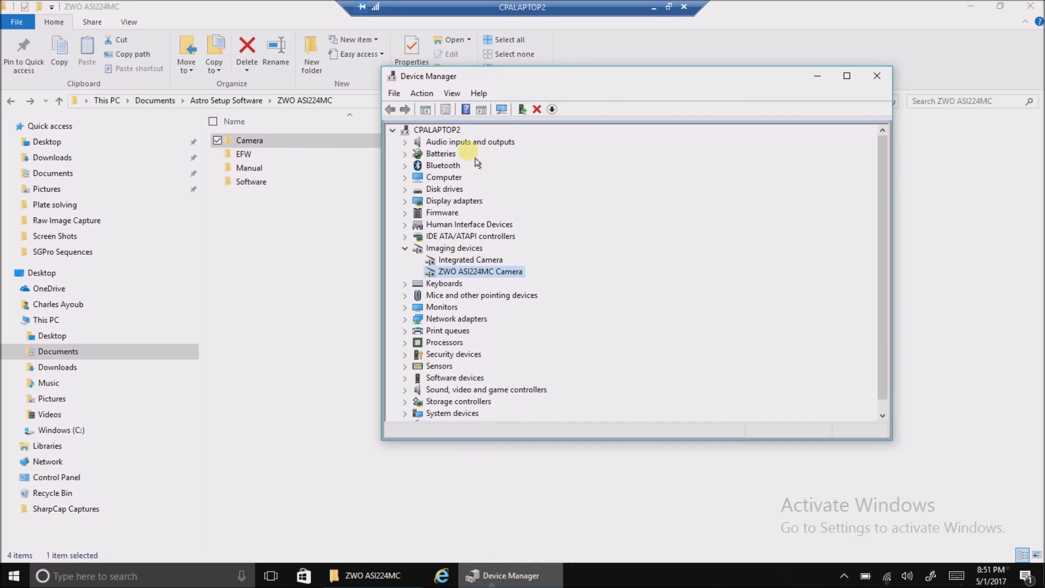
{"action": "mouse_move", "coordinate": [468, 287]}
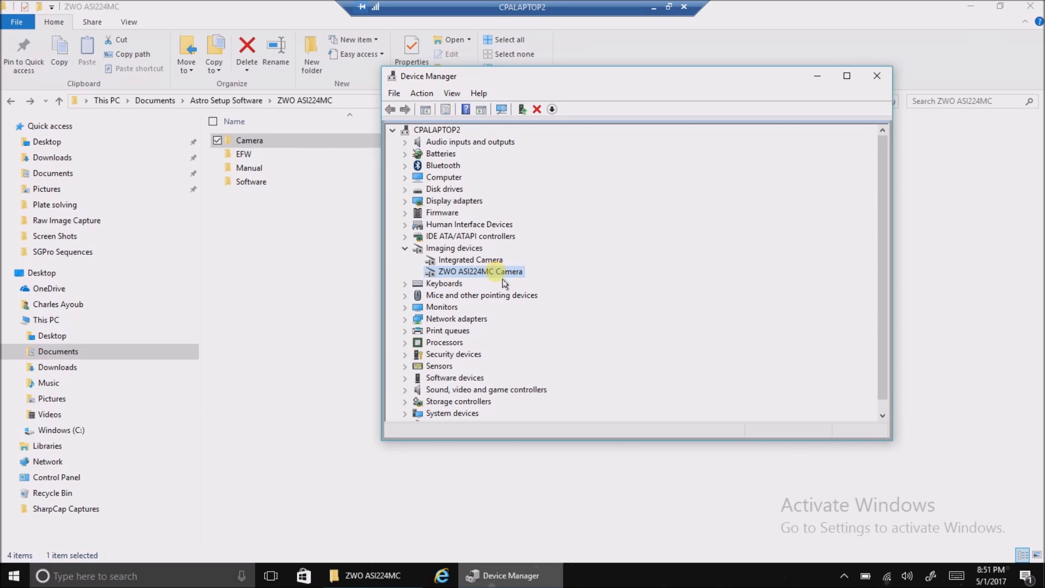
{"action": "mouse_move", "coordinate": [508, 291]}
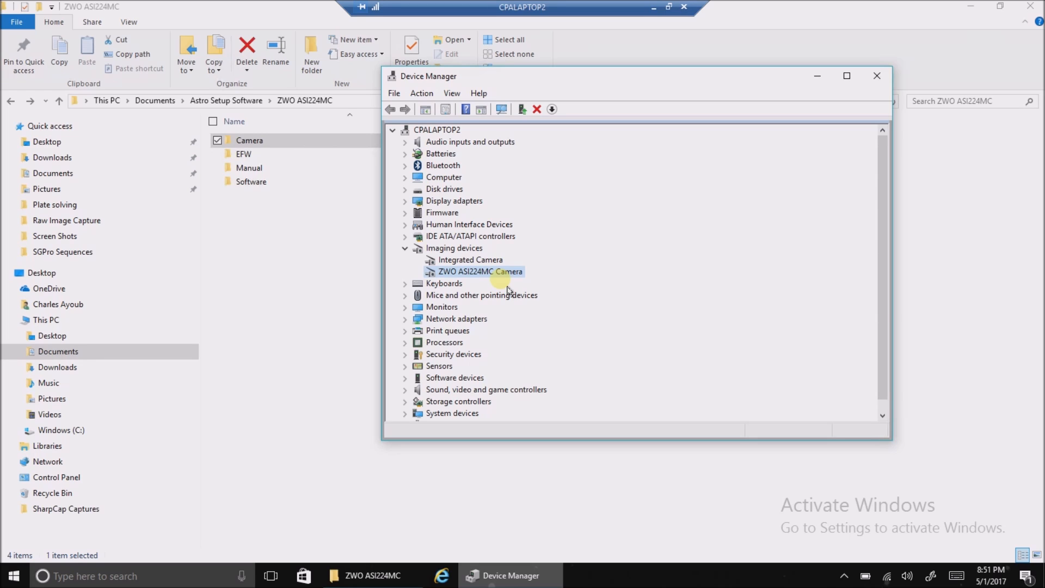
{"action": "mouse_move", "coordinate": [672, 312]}
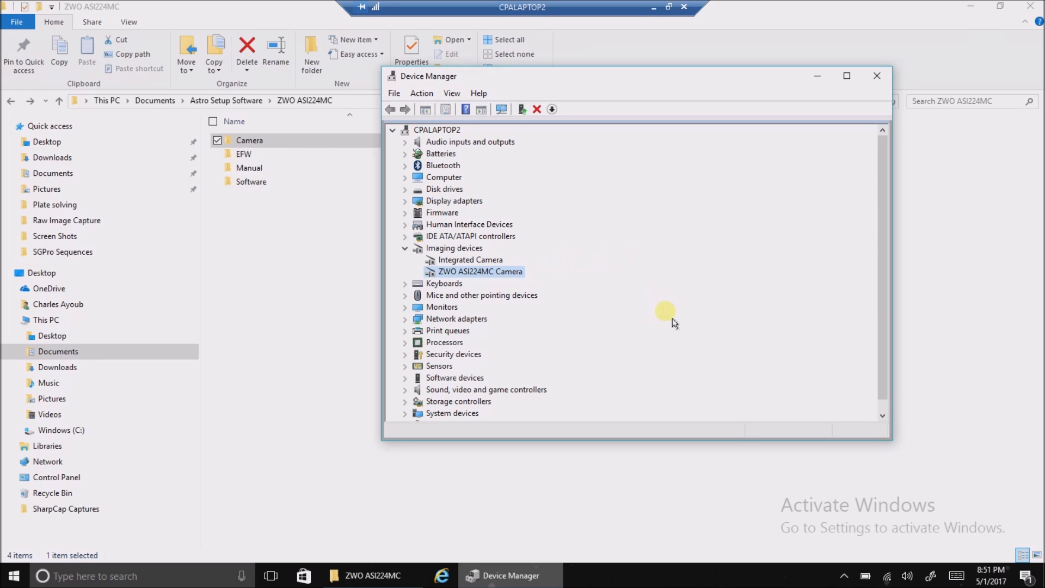
{"action": "mouse_move", "coordinate": [672, 264]}
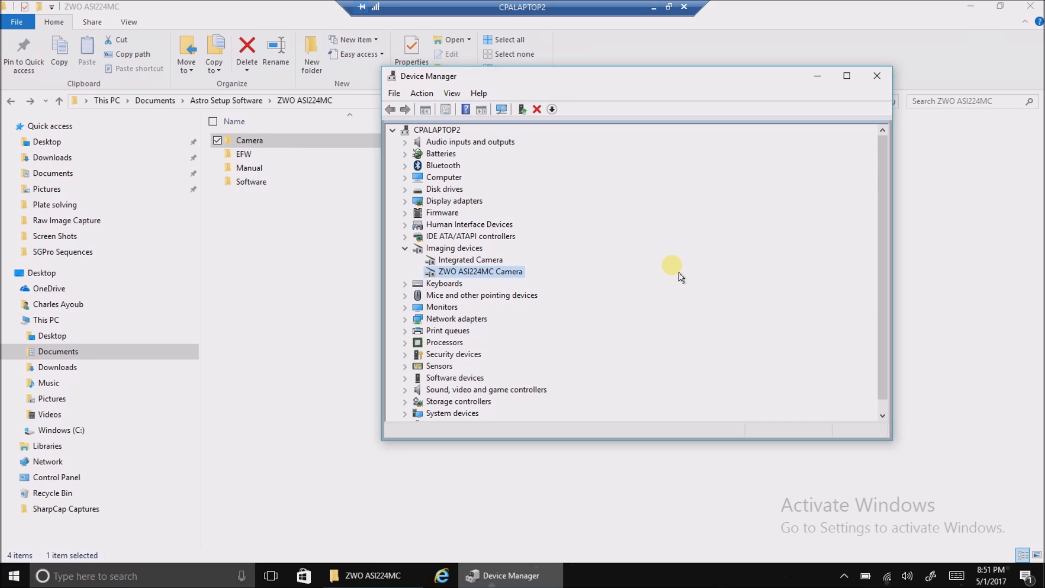
{"action": "left_click", "coordinate": [668, 573]}
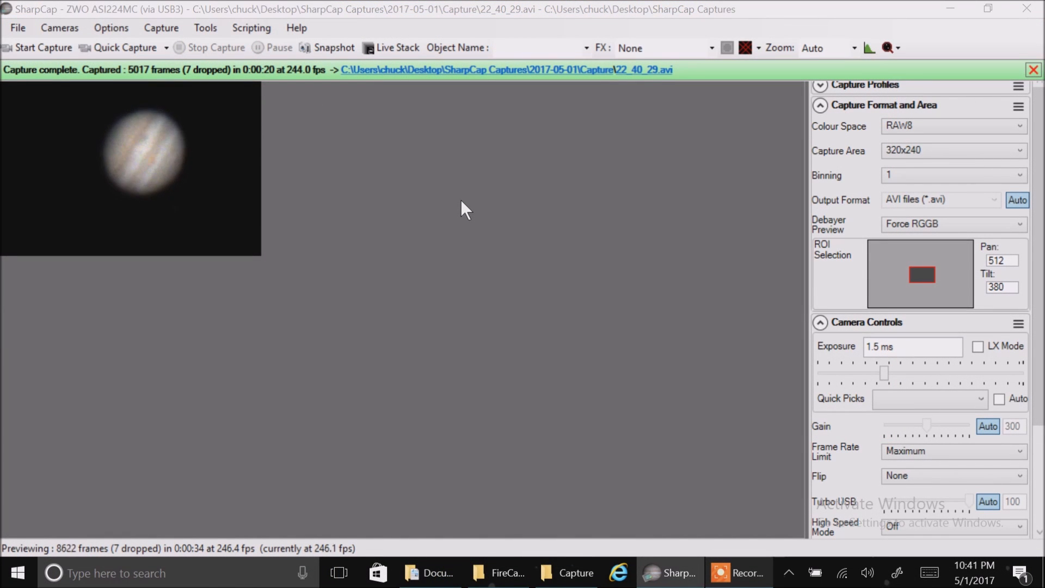
{"action": "mouse_move", "coordinate": [954, 125]}
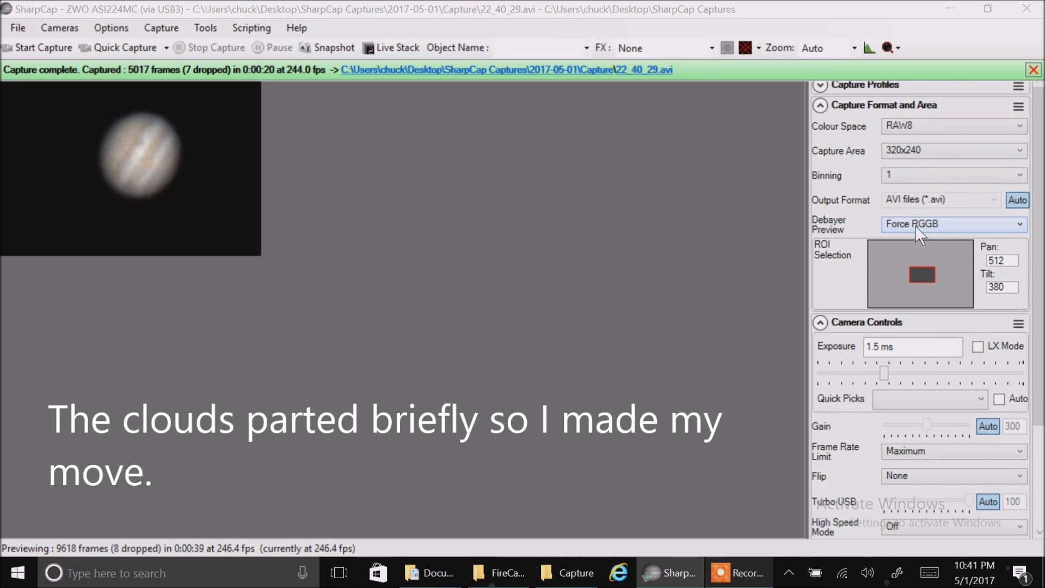
Set Debayer Preview to On and bring up capture setup with a 5000-frame limit
{"action": "left_click", "coordinate": [953, 224]}
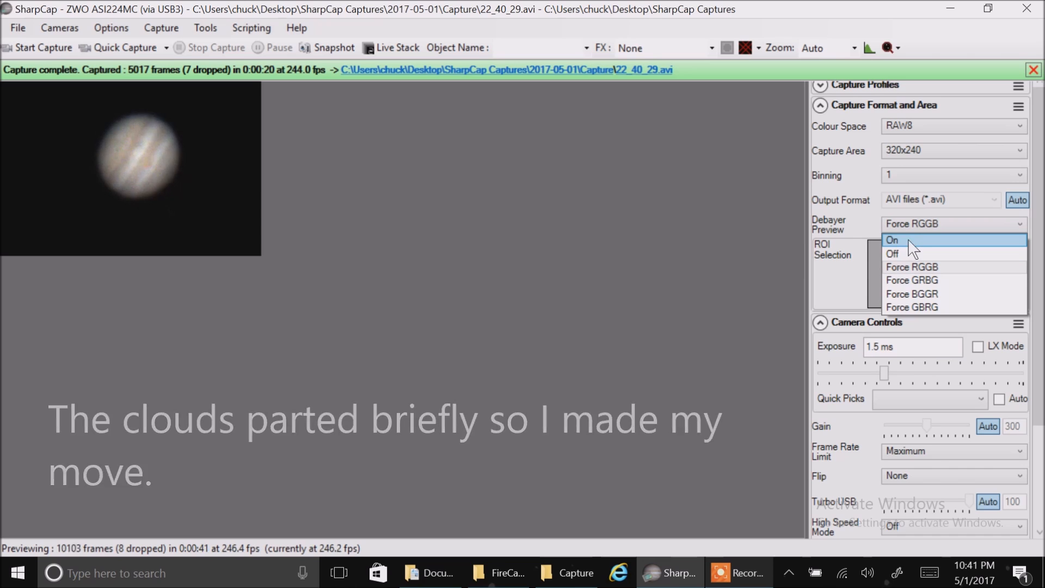
{"action": "left_click", "coordinate": [893, 240]}
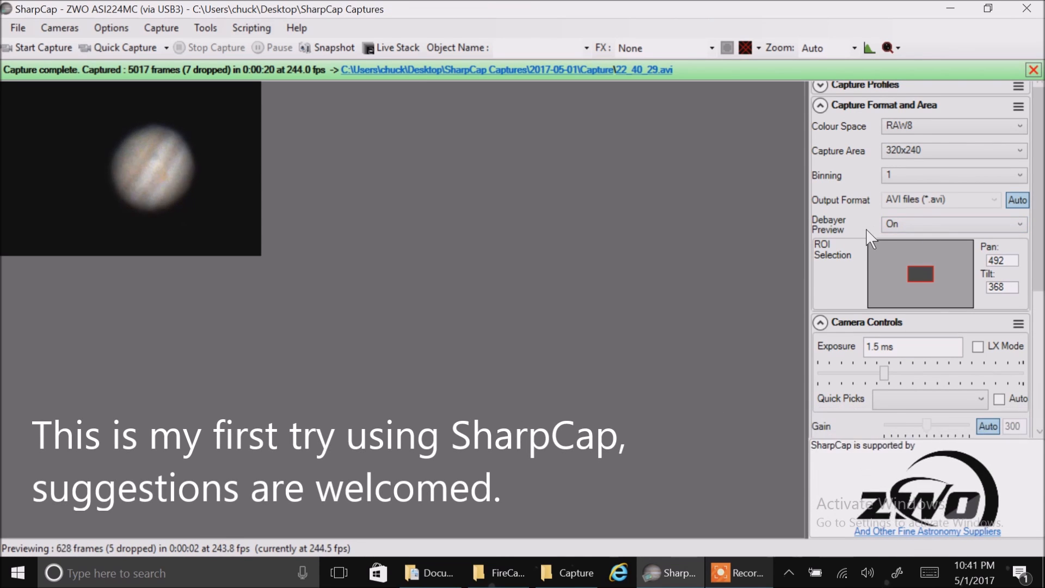
{"action": "left_click", "coordinate": [913, 346]}
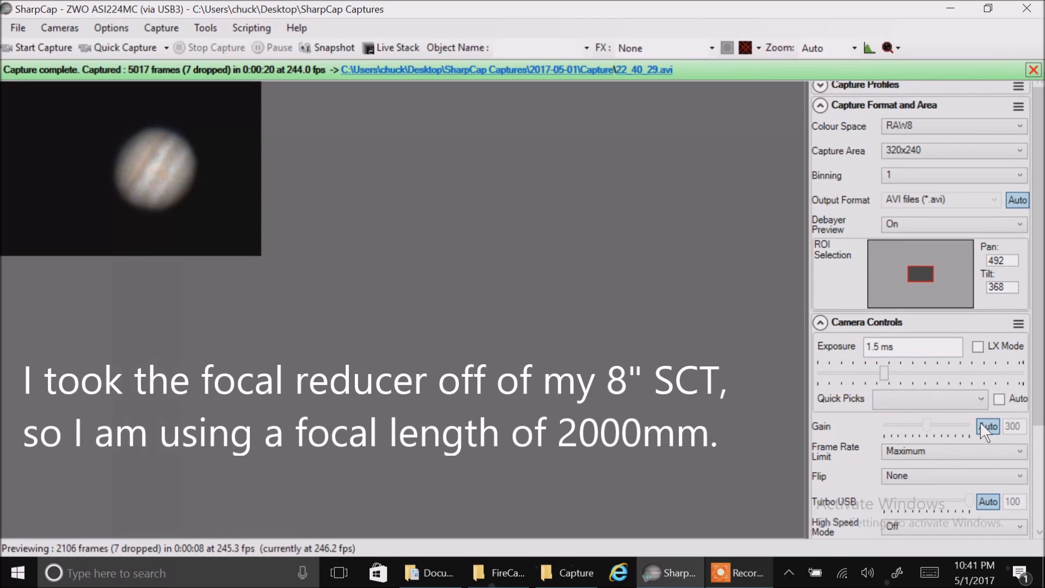
{"action": "left_click", "coordinate": [1034, 69]}
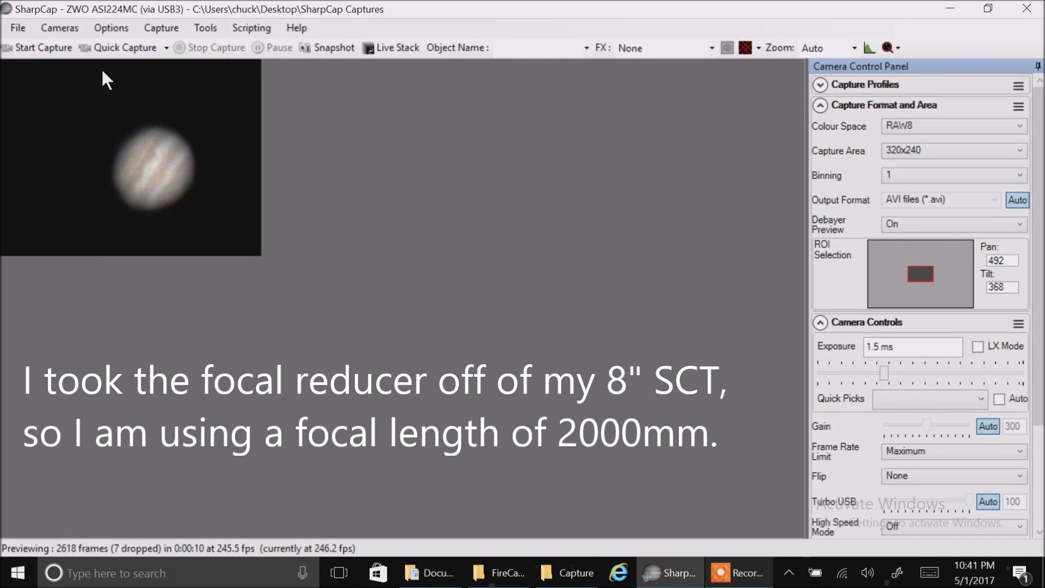
{"action": "left_click", "coordinate": [37, 48]}
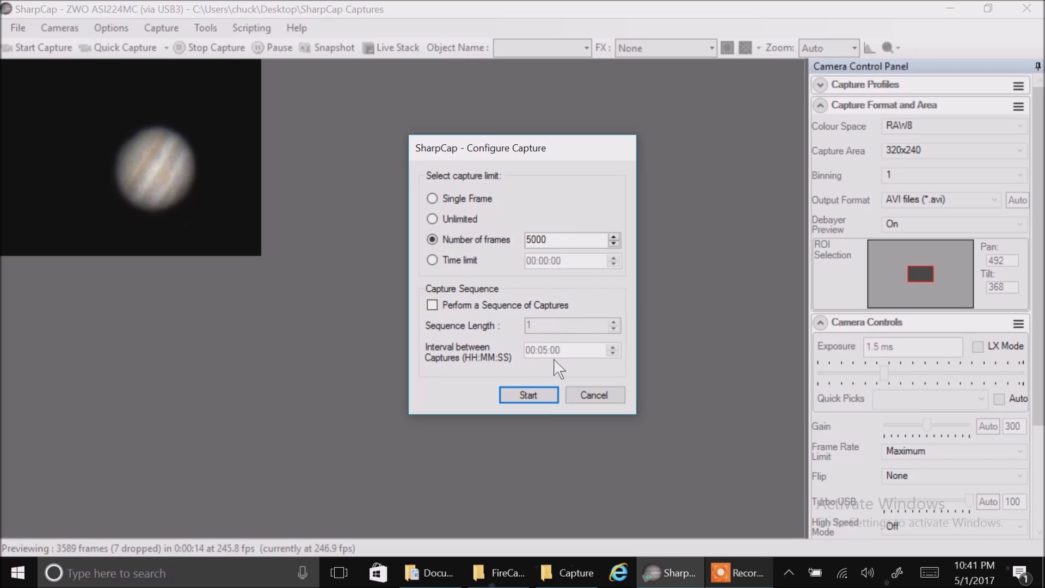
Start recording the 5000-frame Jupiter capture from Configure Capture
{"action": "left_click", "coordinate": [528, 395]}
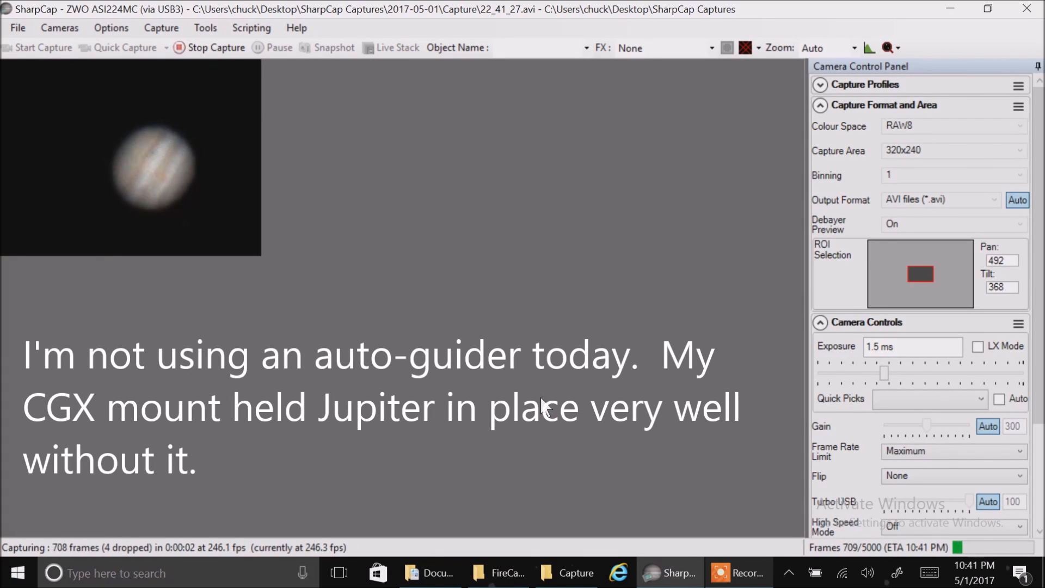
{"action": "mouse_move", "coordinate": [855, 567]}
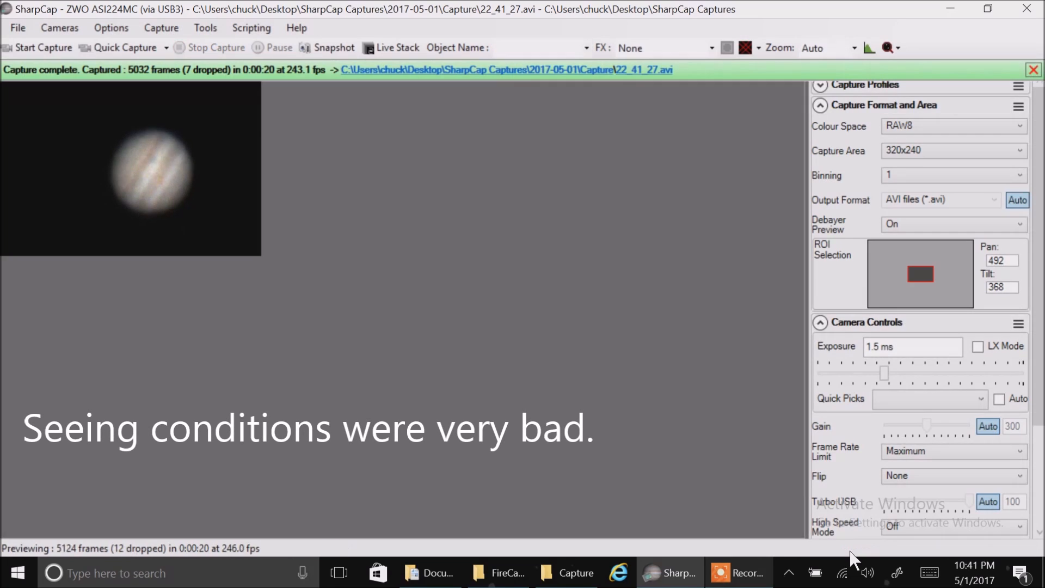
{"action": "mouse_move", "coordinate": [434, 402]}
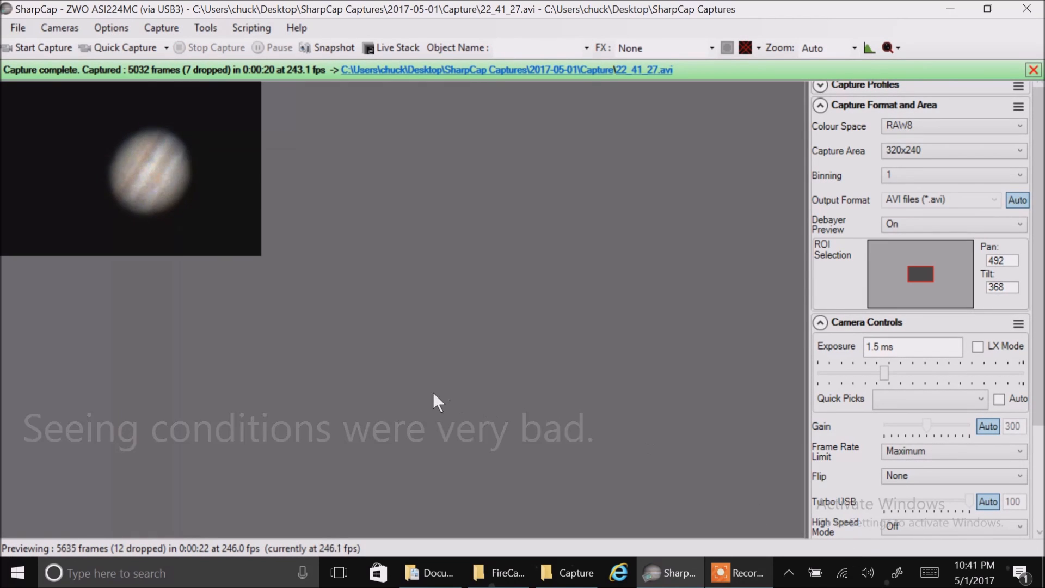
Capture a second 5000-frame Jupiter video, saving 5012 frames to a new AVI
{"action": "left_click", "coordinate": [38, 47]}
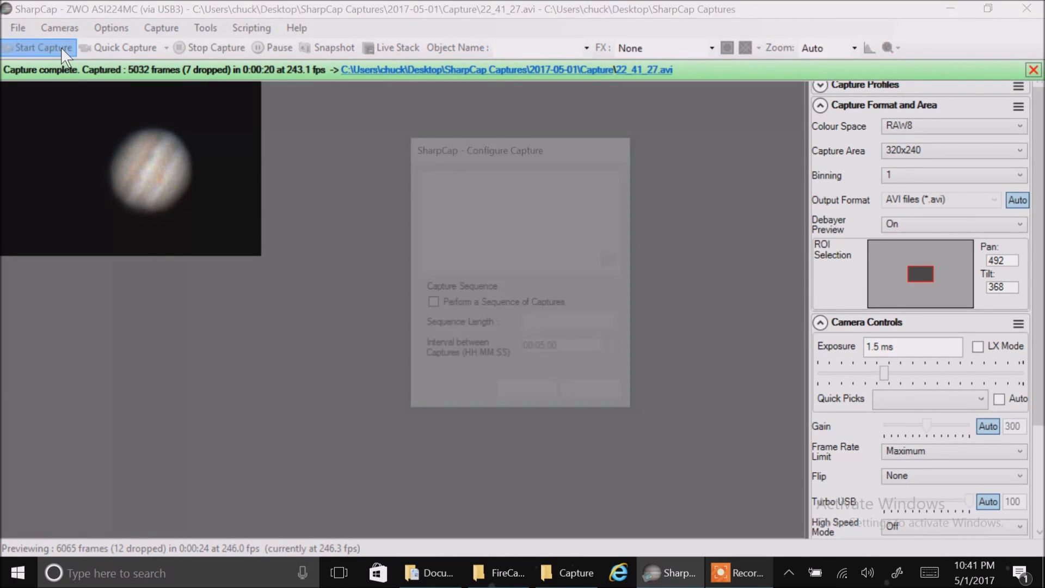
{"action": "left_click", "coordinate": [38, 48]}
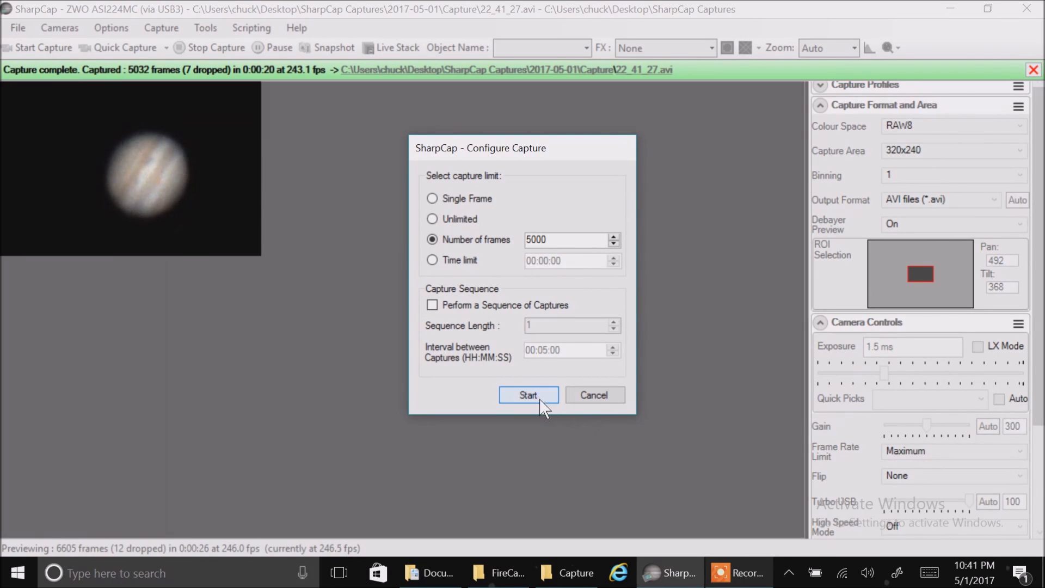
{"action": "left_click", "coordinate": [529, 394]}
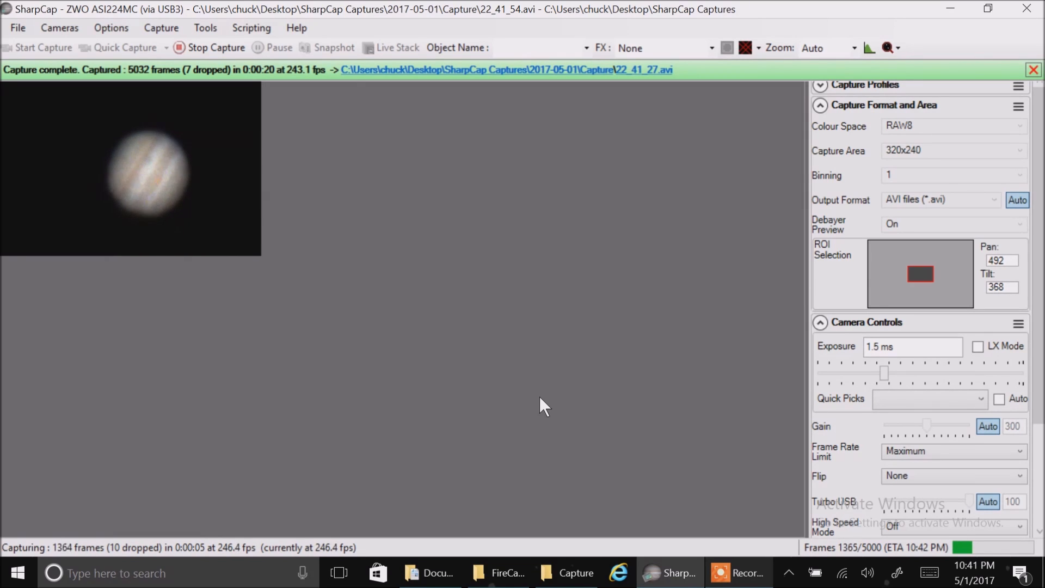
{"action": "mouse_move", "coordinate": [164, 194]}
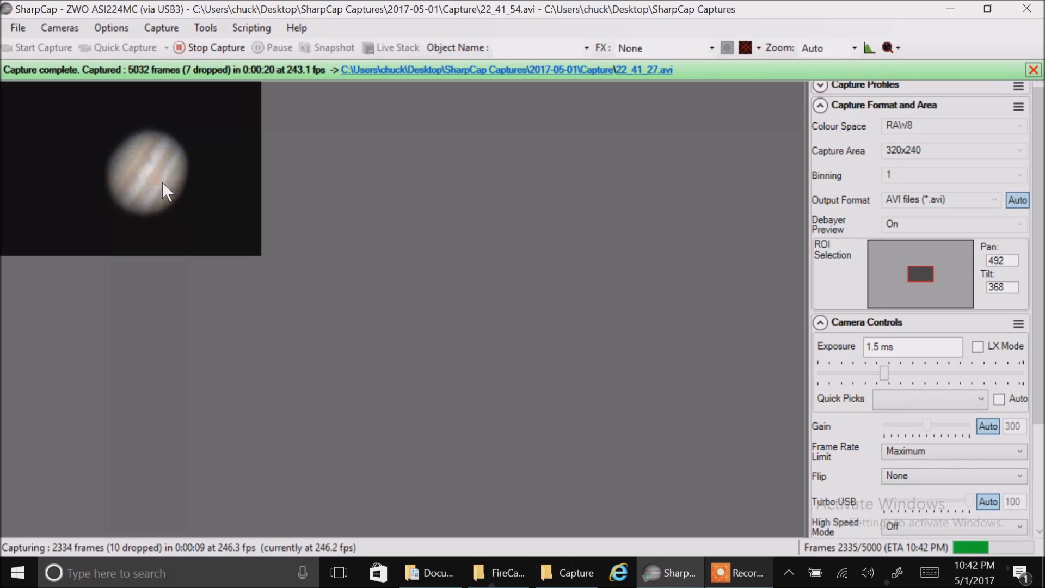
{"action": "mouse_move", "coordinate": [240, 207]}
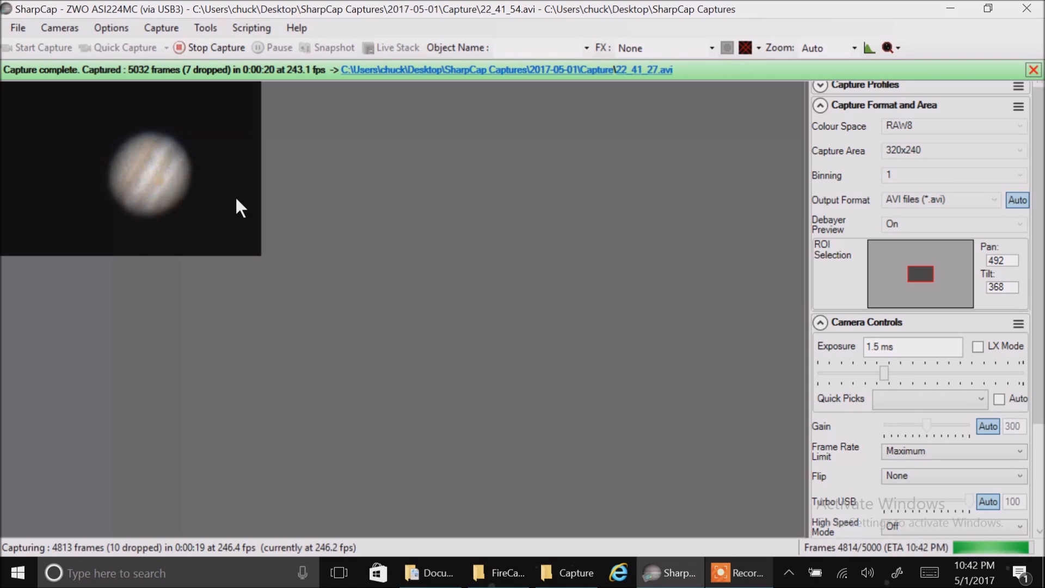
{"action": "left_click", "coordinate": [215, 47]}
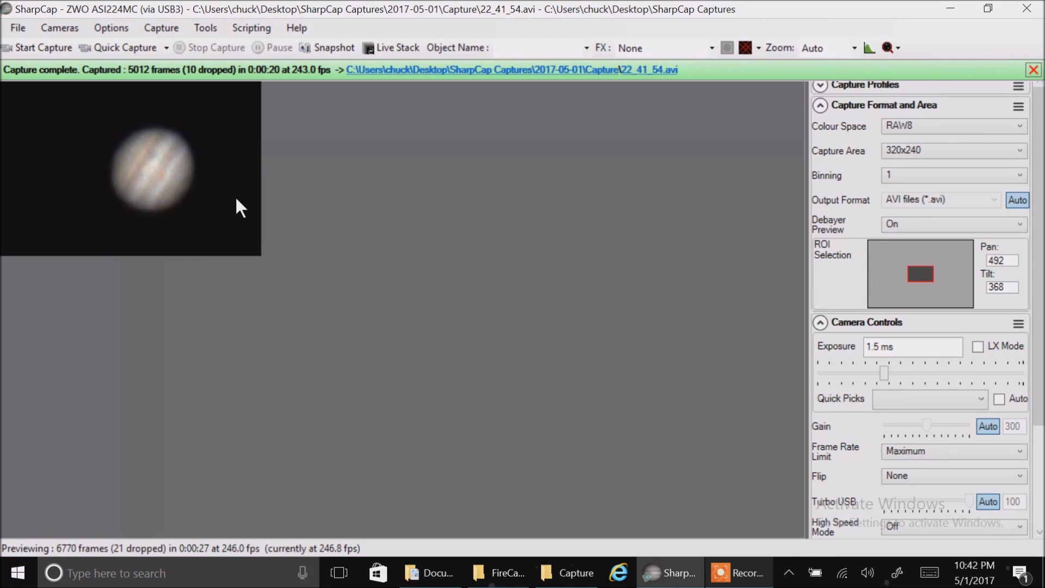
{"action": "mouse_move", "coordinate": [514, 312]}
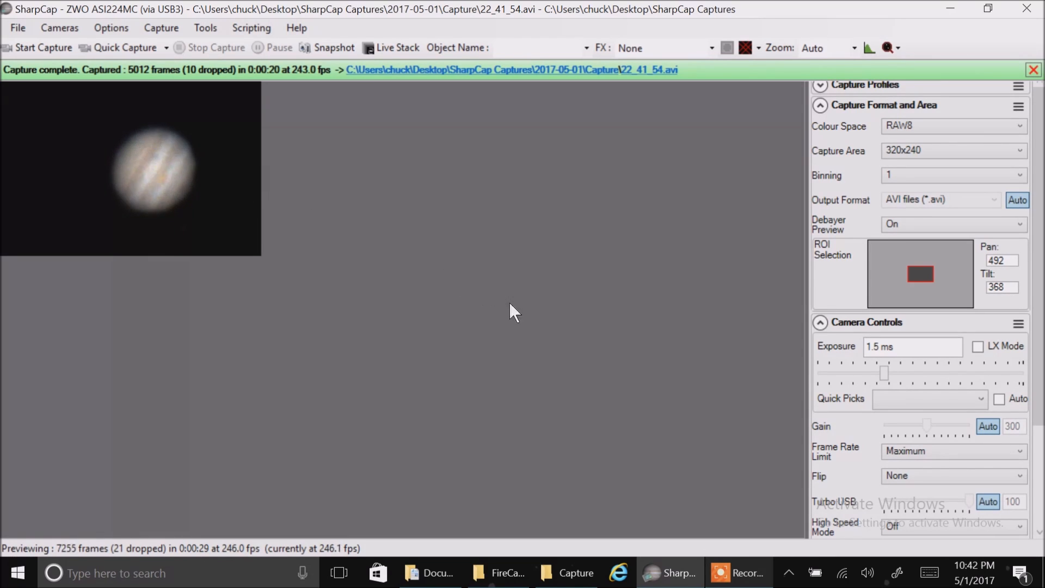
{"action": "mouse_move", "coordinate": [538, 327]}
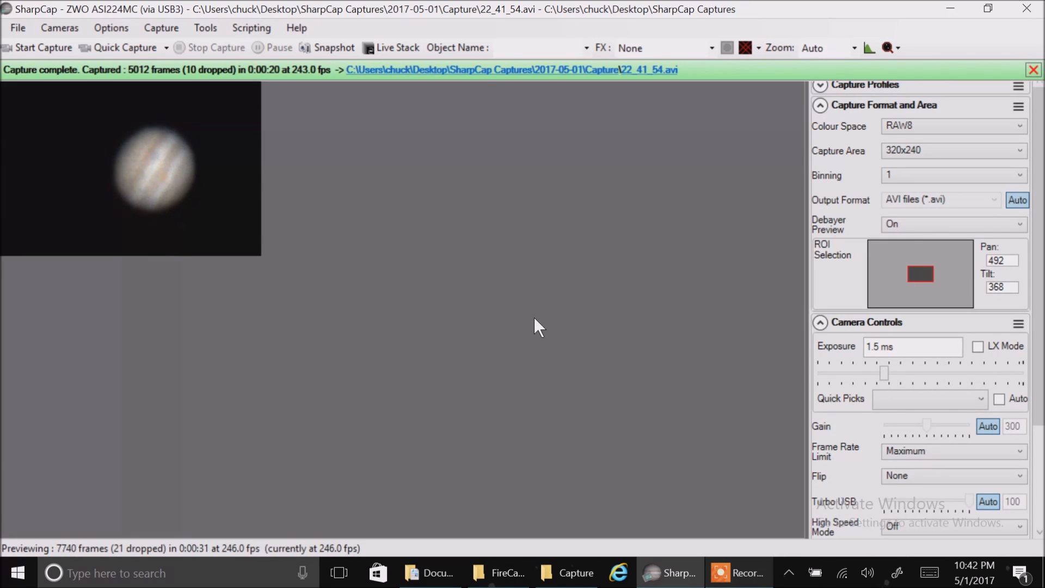